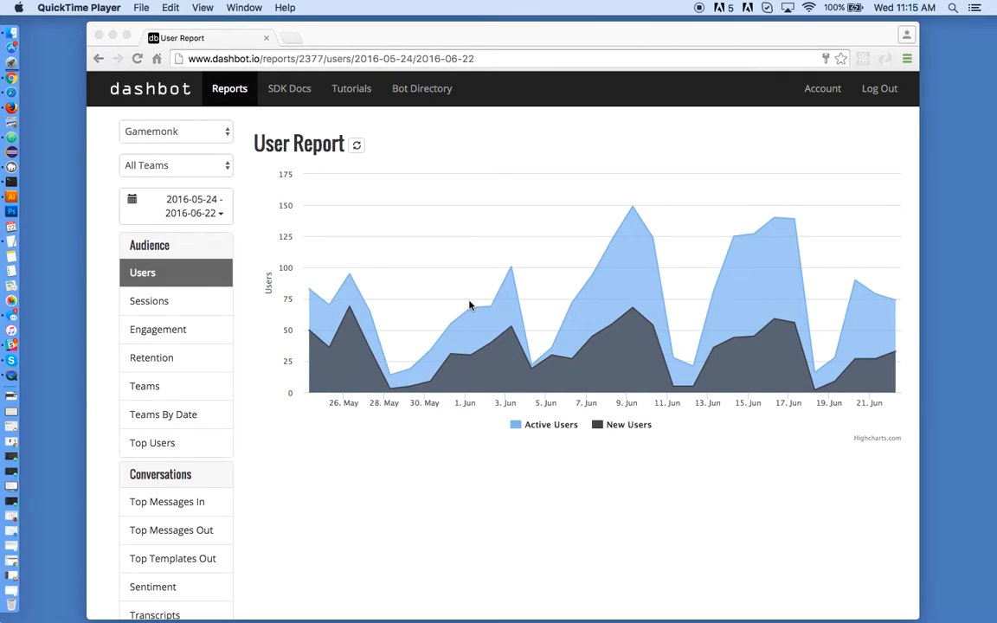
mouse_move(473, 305)
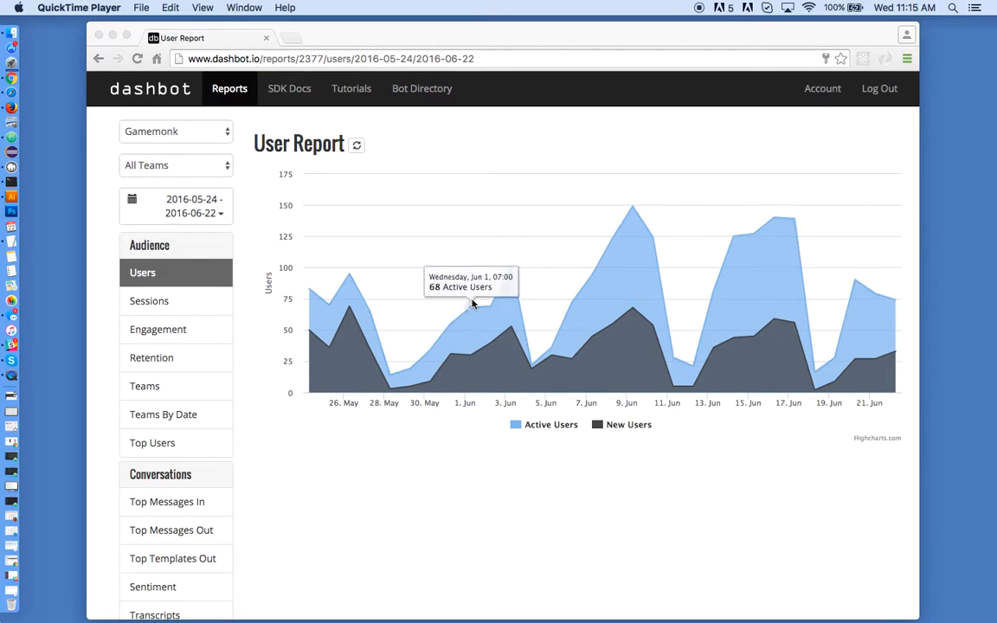
mouse_move(597, 313)
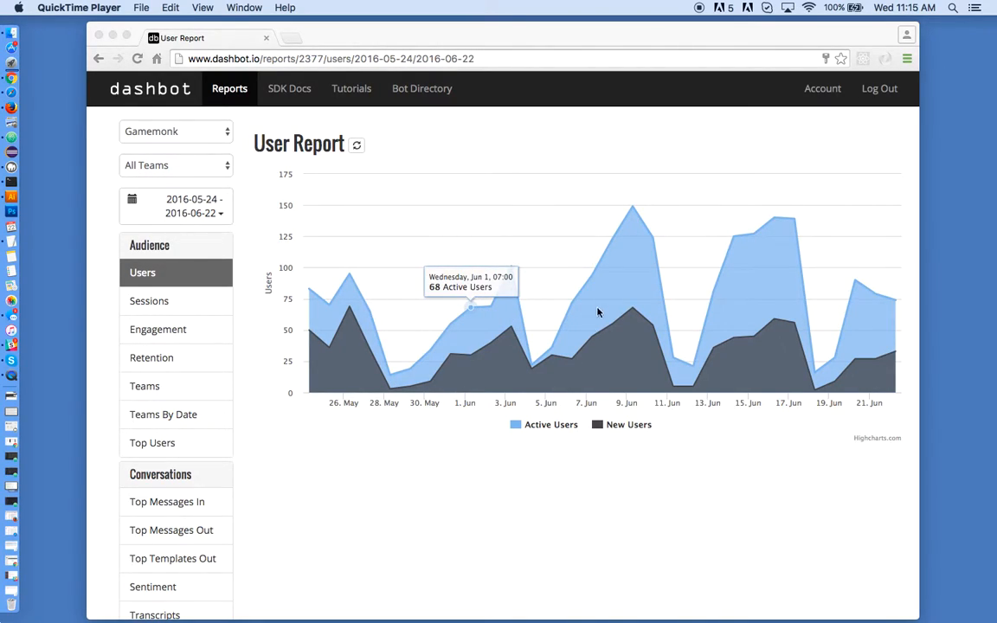
mouse_move(163, 308)
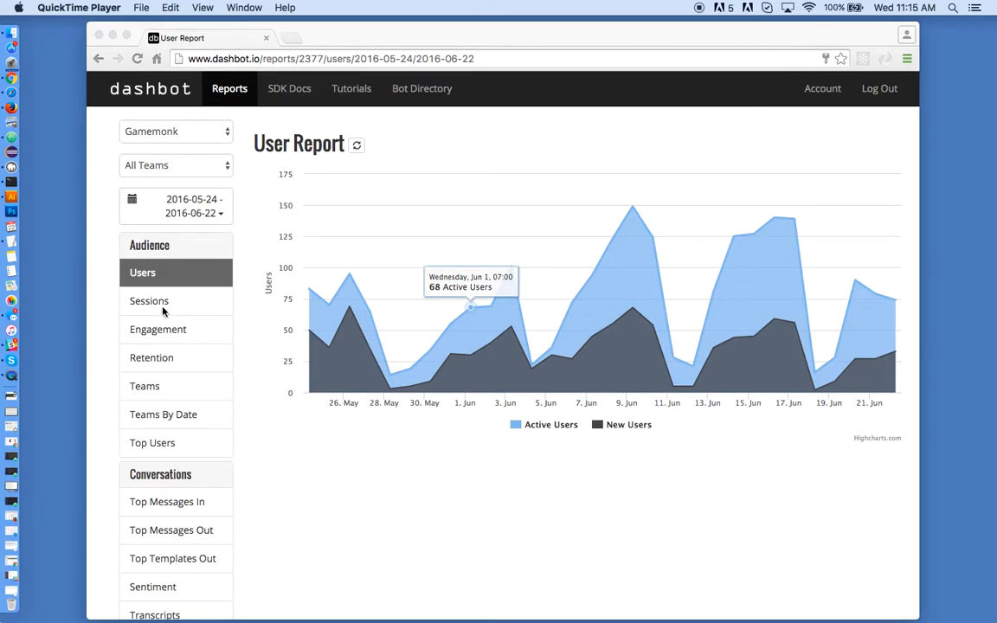
Open the Sessions report under Audience for Gamemonk.
left_click(149, 301)
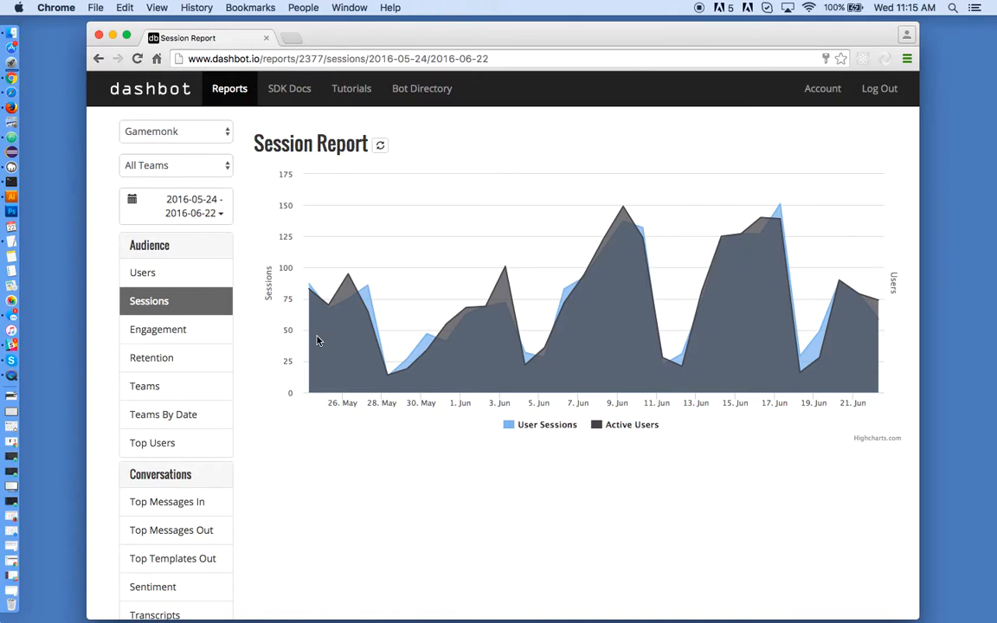
mouse_move(625, 218)
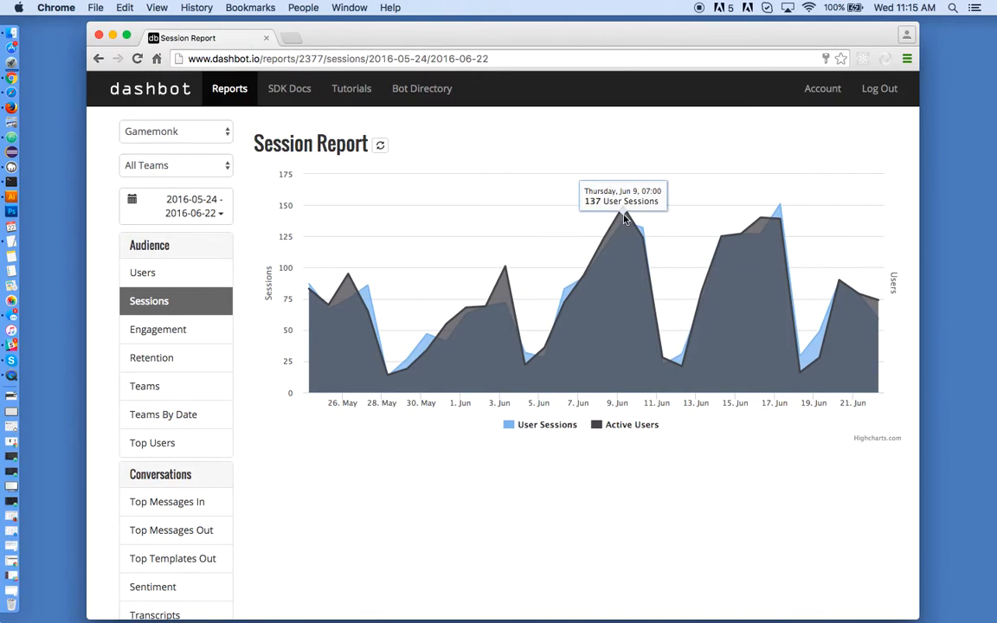
mouse_move(611, 241)
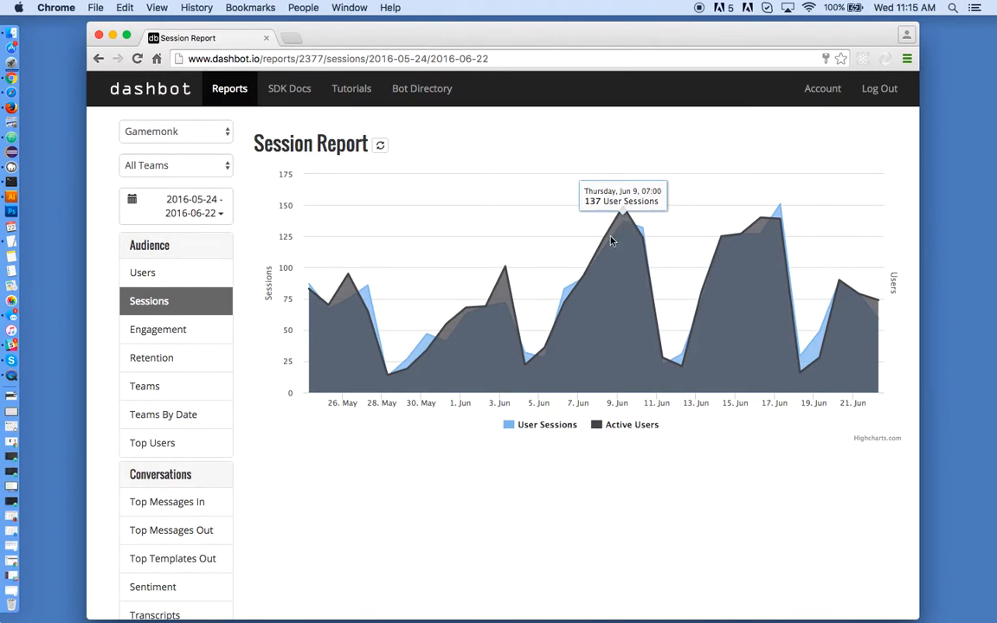
Open the Engagement report under Audience for Gamemonk.
left_click(157, 329)
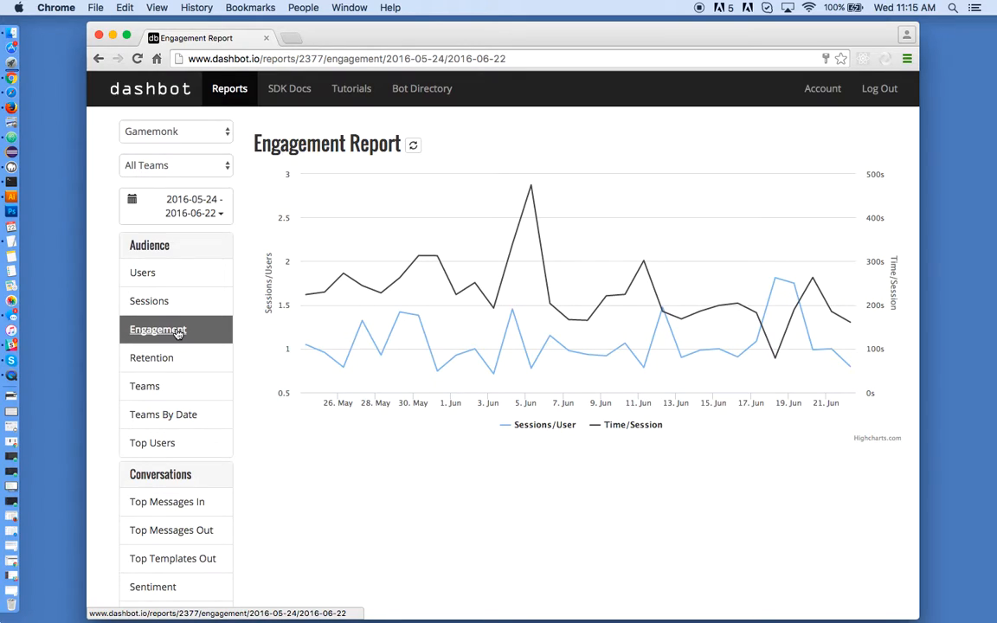
mouse_move(152, 357)
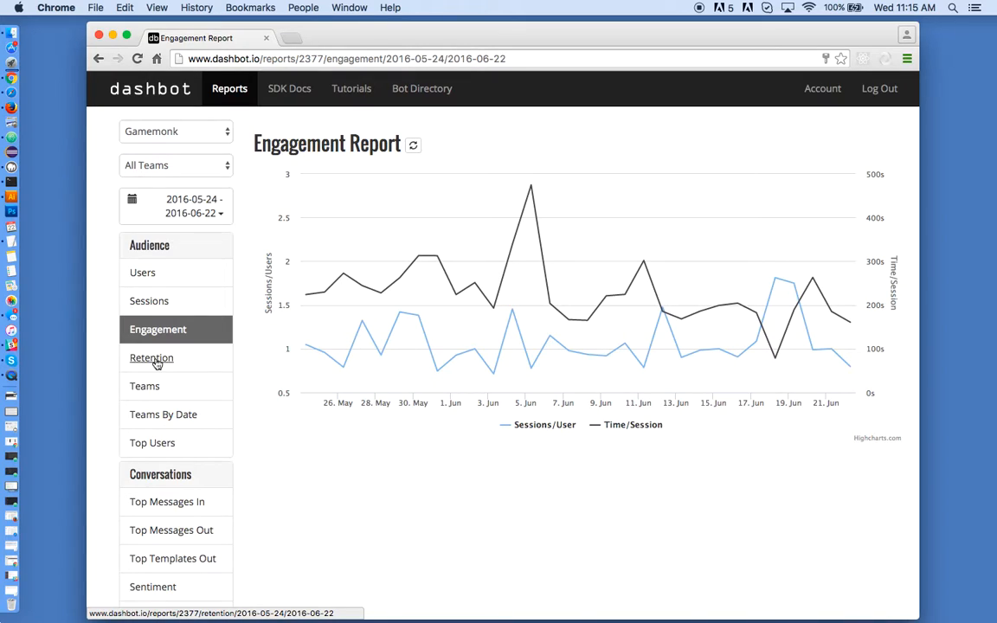
mouse_move(144, 386)
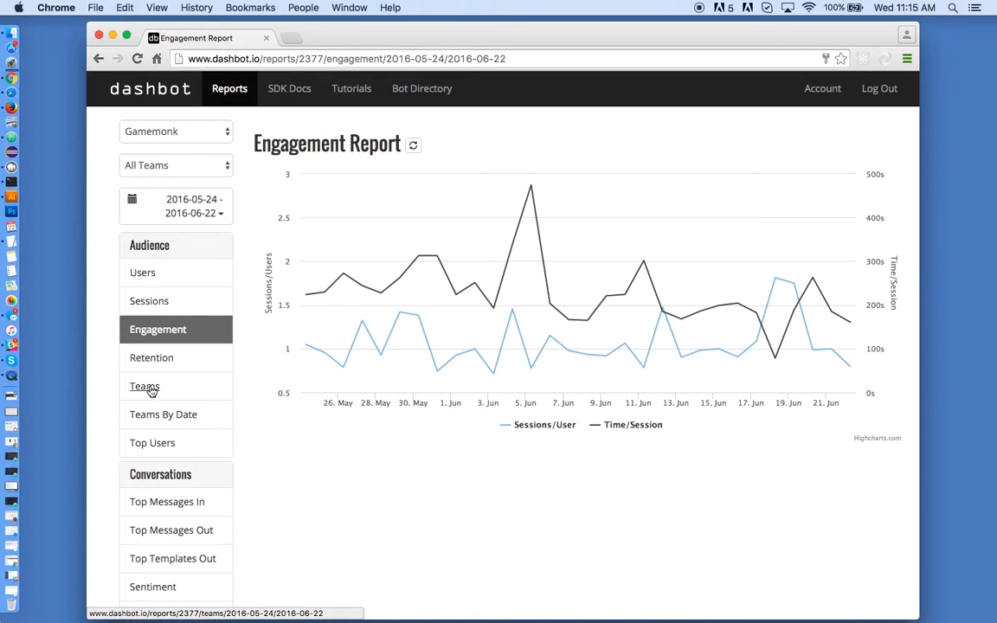
Open the Teams report and scroll through the team list.
left_click(144, 386)
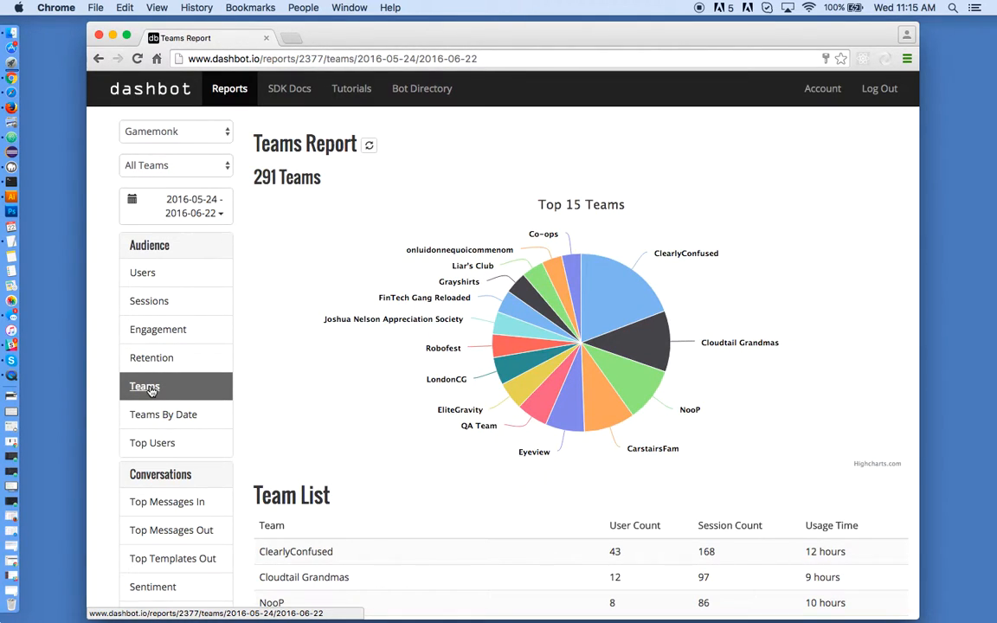
scroll("down", 3)
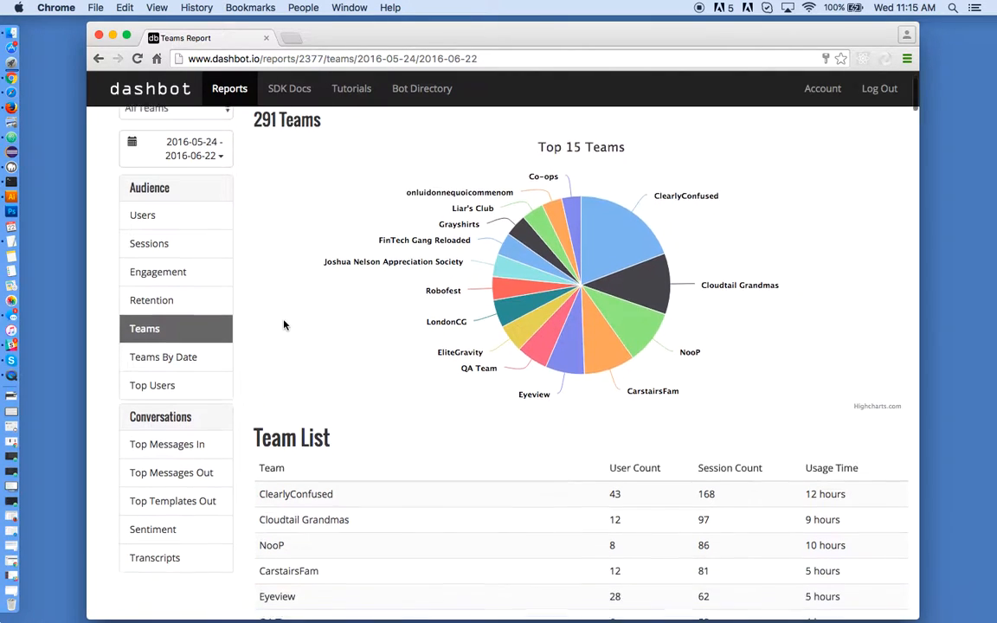
scroll("down", 3)
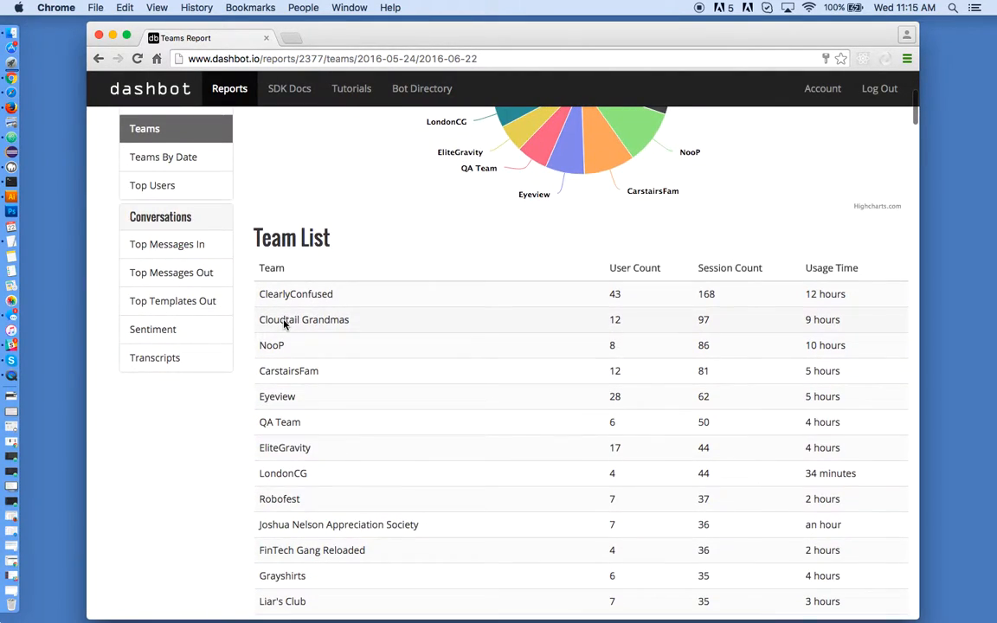
scroll("up", 3)
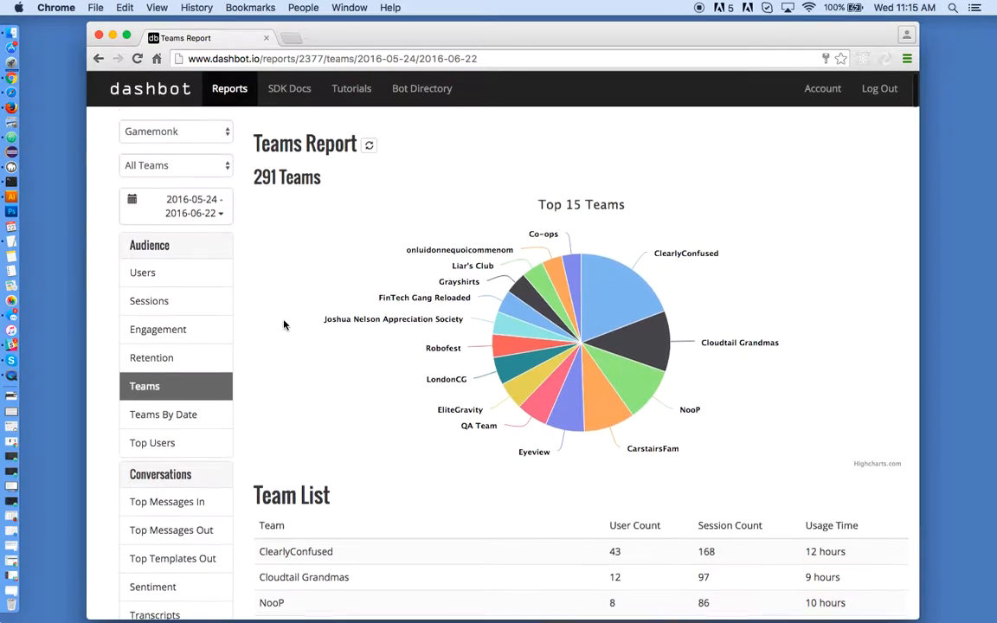
Check the team filter dropdown, keeping All Teams selected.
left_click(176, 165)
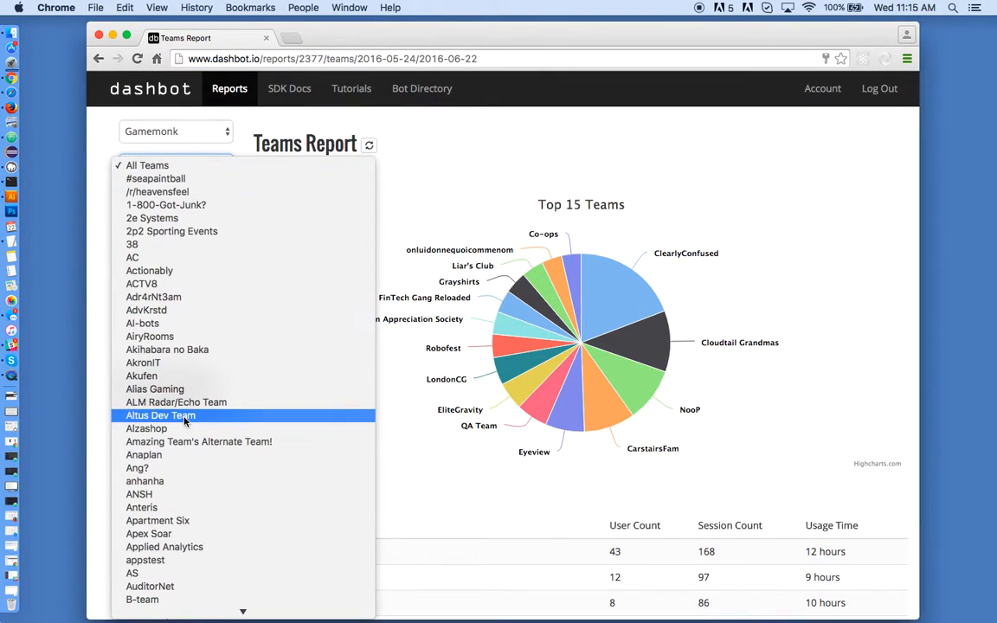
mouse_move(149, 415)
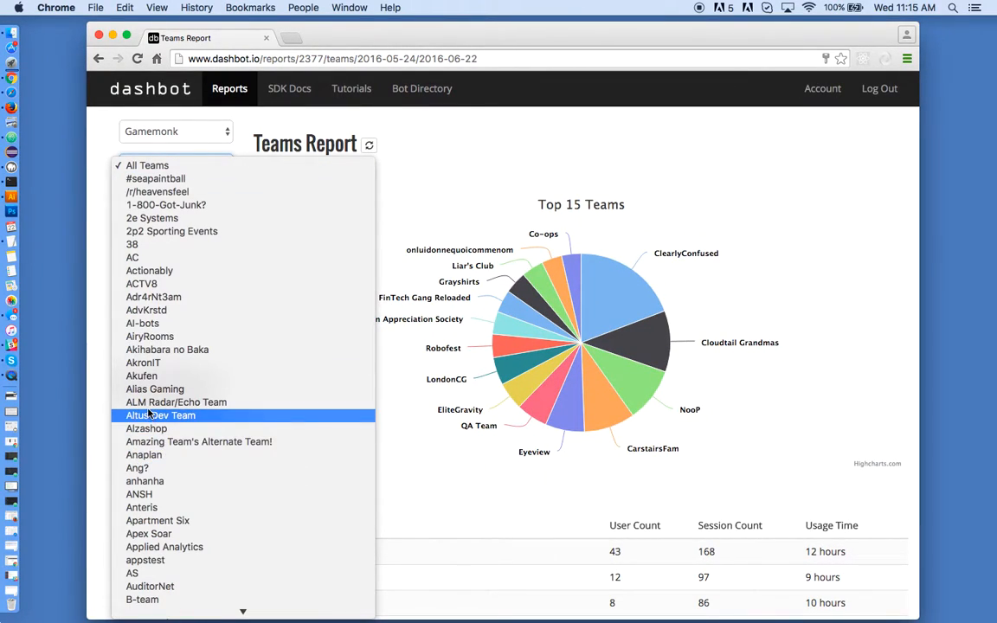
left_click(147, 165)
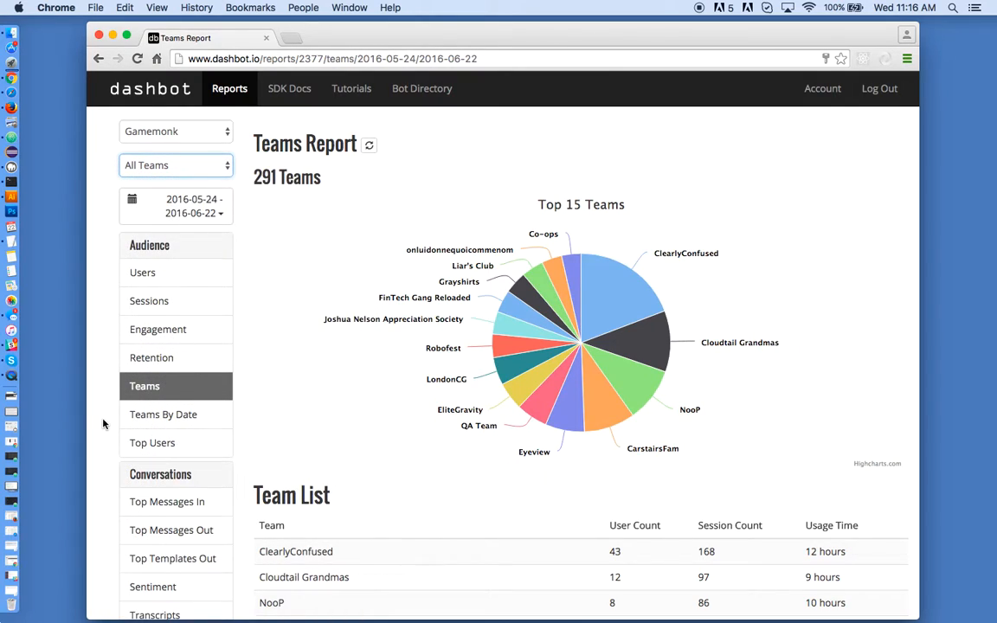
View the Teams By Date daily active teams chart, then go to Top Messages In.
left_click(162, 414)
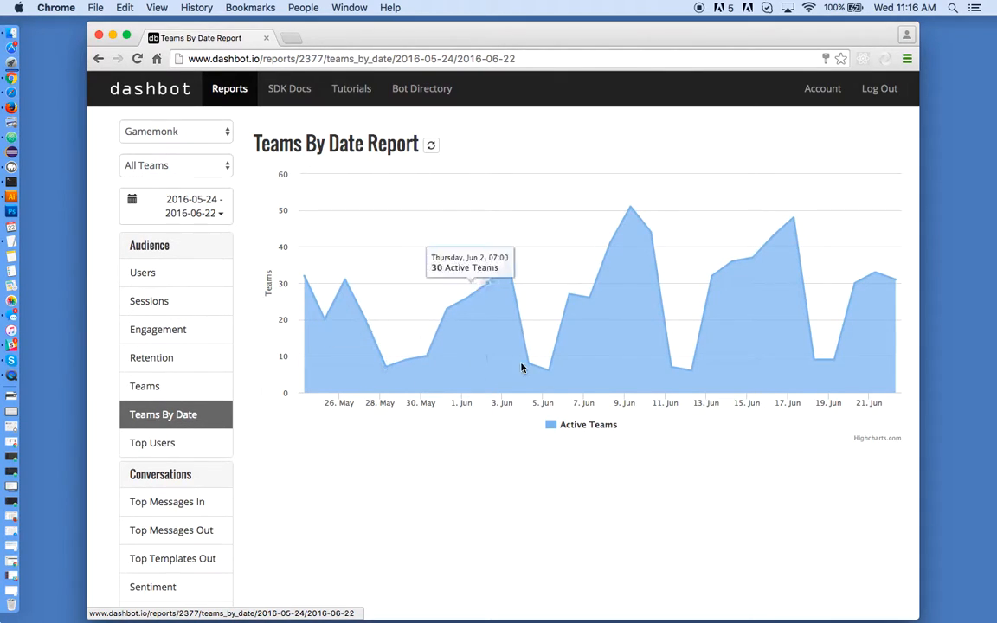
mouse_move(175, 444)
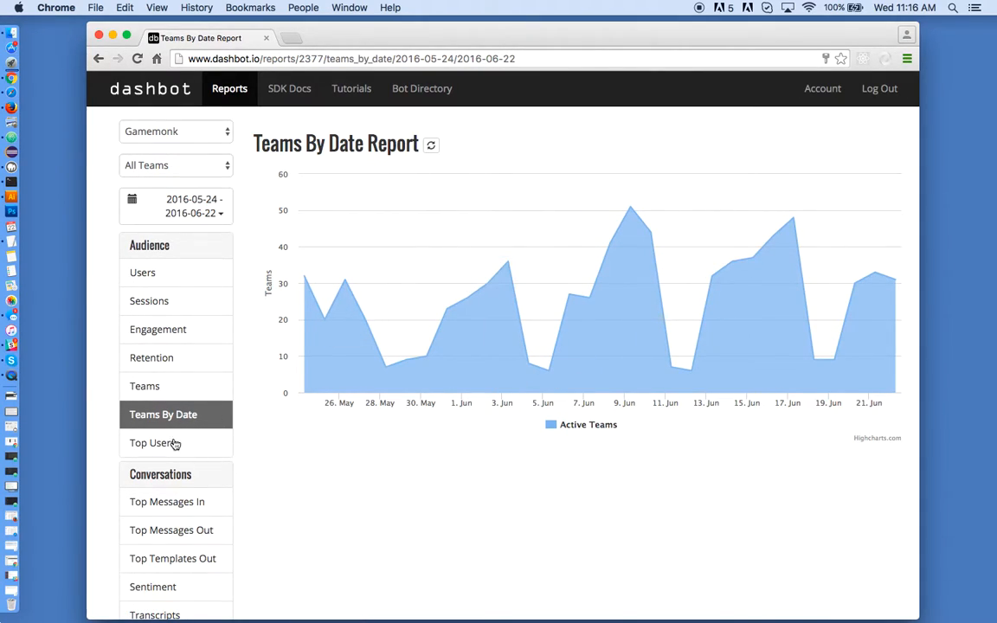
scroll("down", 3)
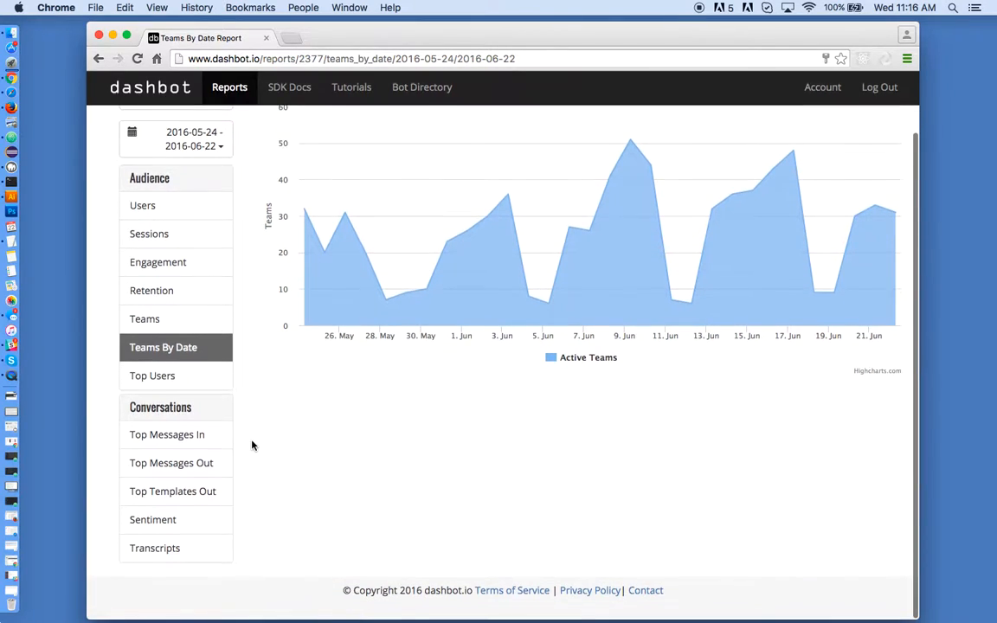
left_click(167, 435)
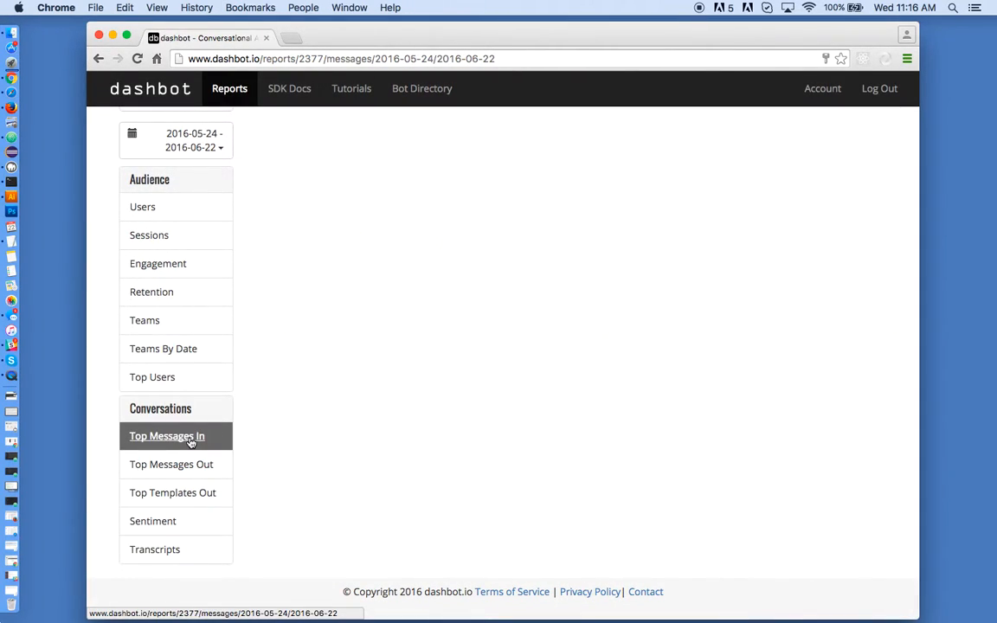
Open the Top Messages In report with its message and user counts.
left_click(167, 436)
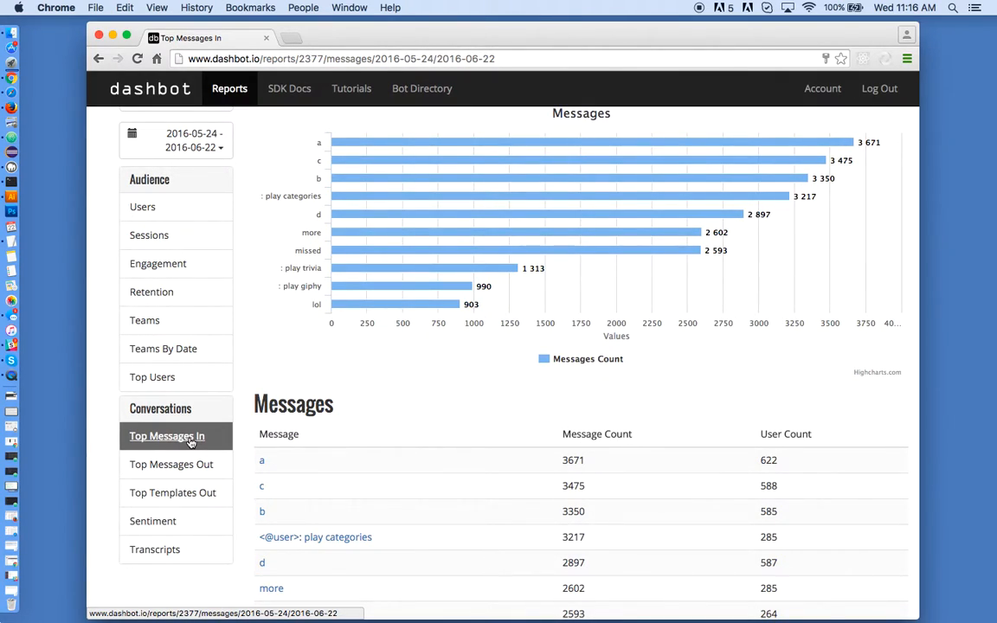
mouse_move(277, 310)
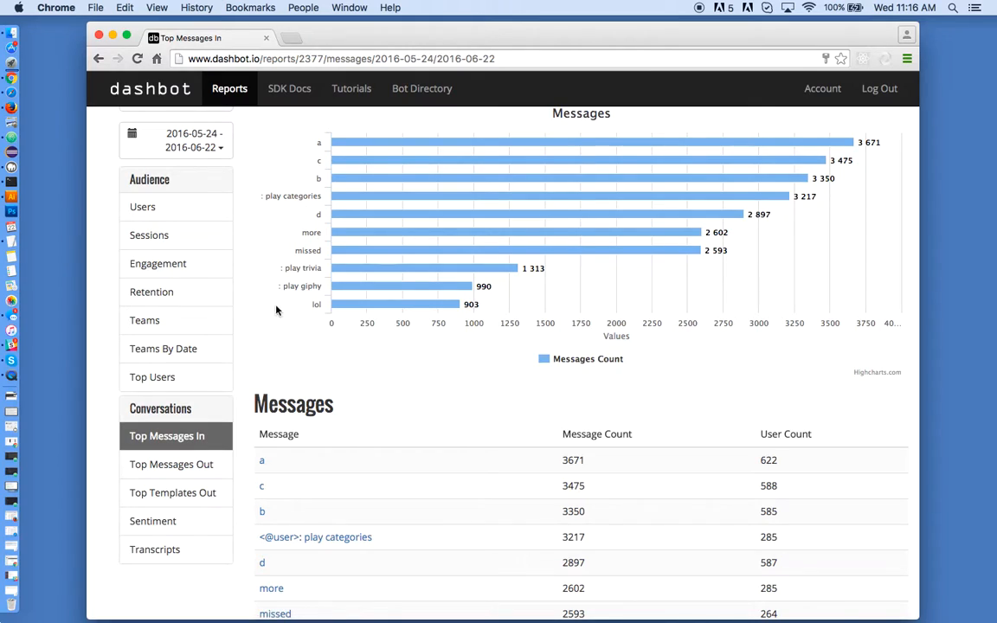
mouse_move(321, 232)
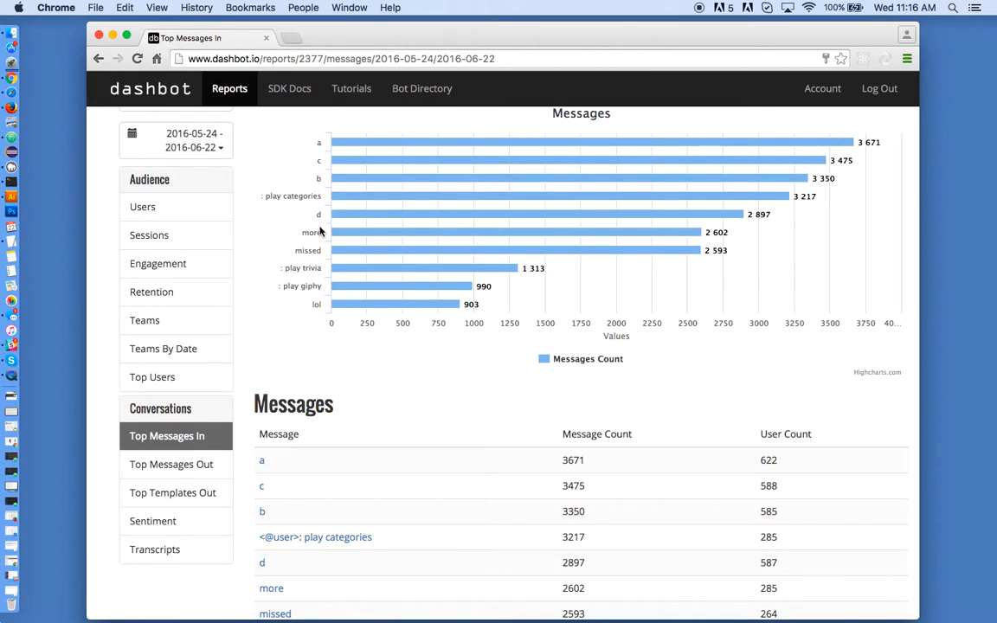
mouse_move(305, 512)
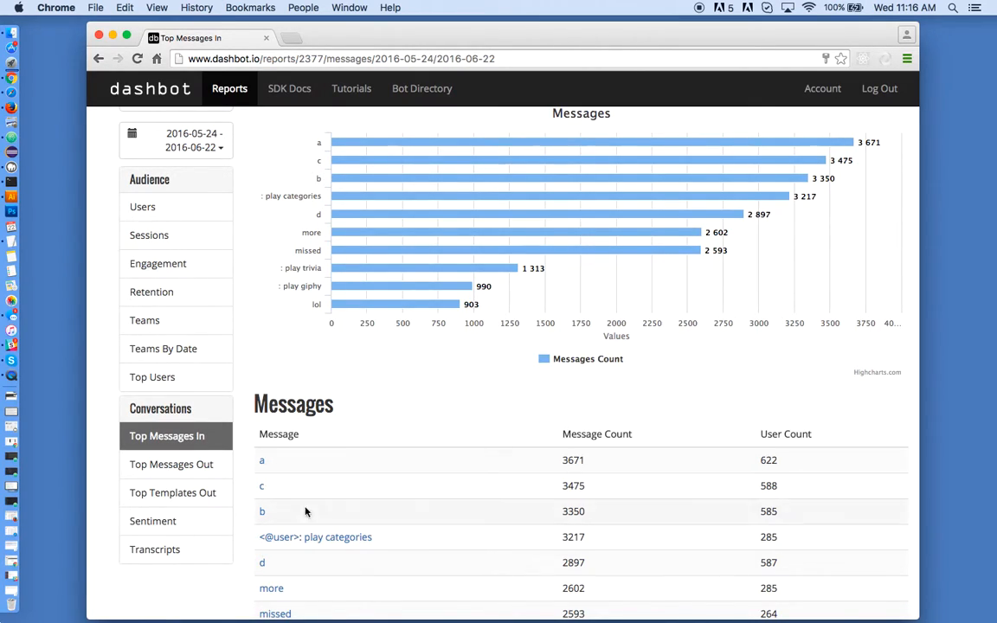
Review the play-categories message funnel, highlighting 'category' in the bot's reply.
left_click(262, 511)
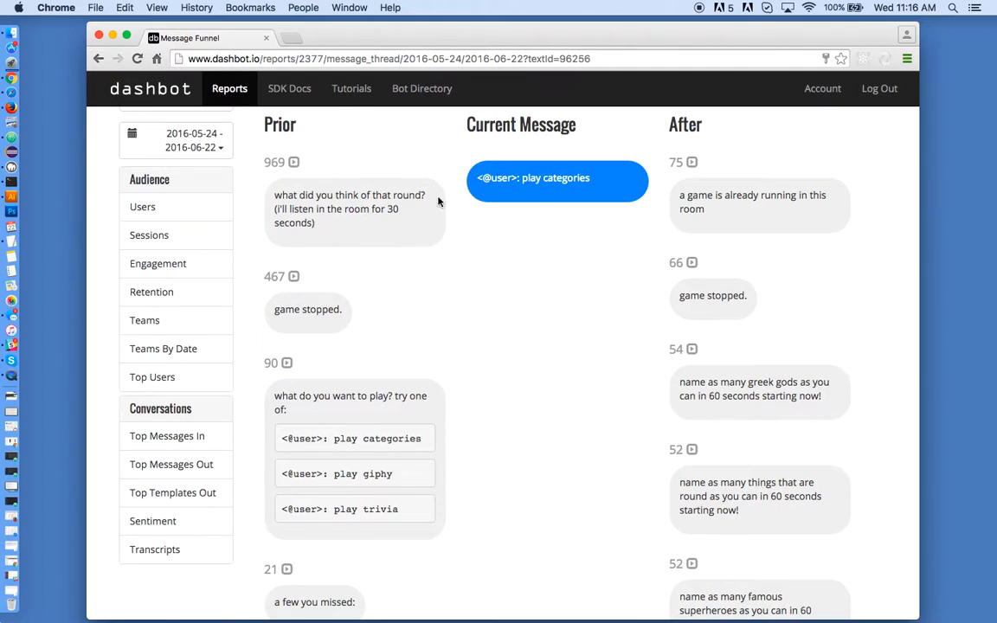
mouse_move(665, 327)
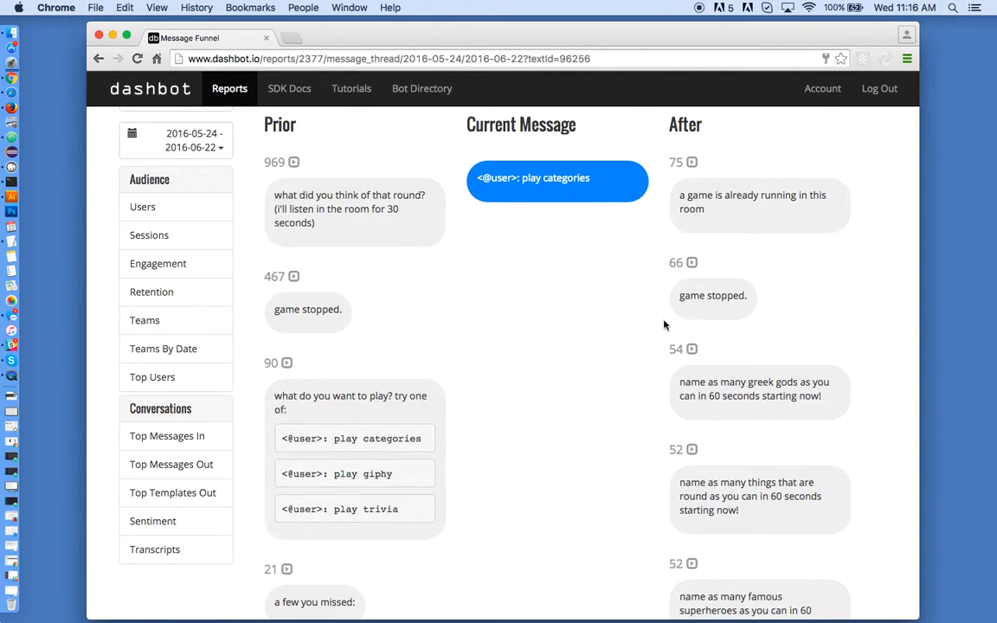
mouse_move(450, 296)
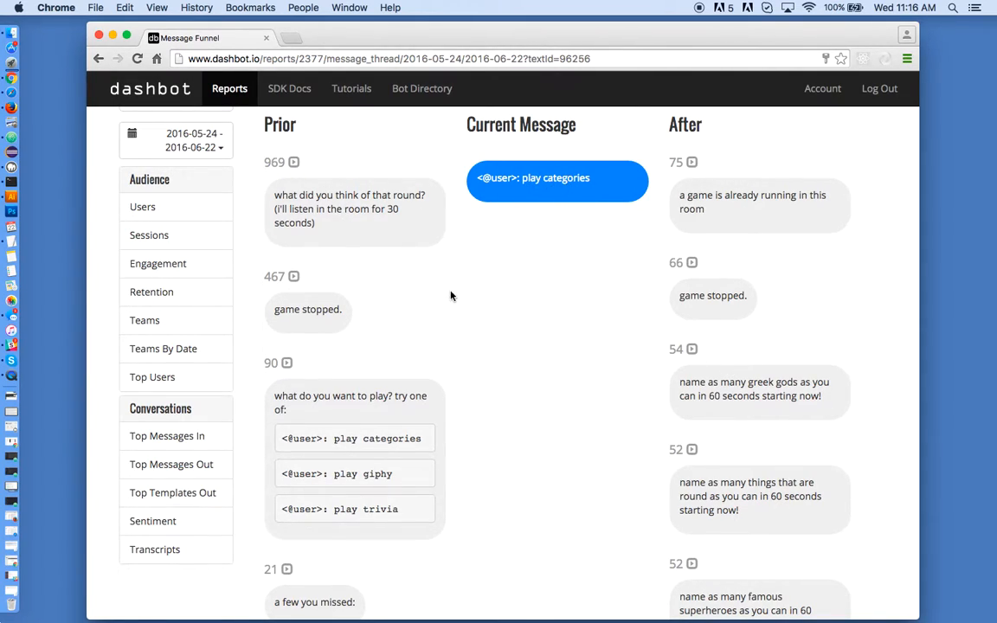
scroll("down", 3)
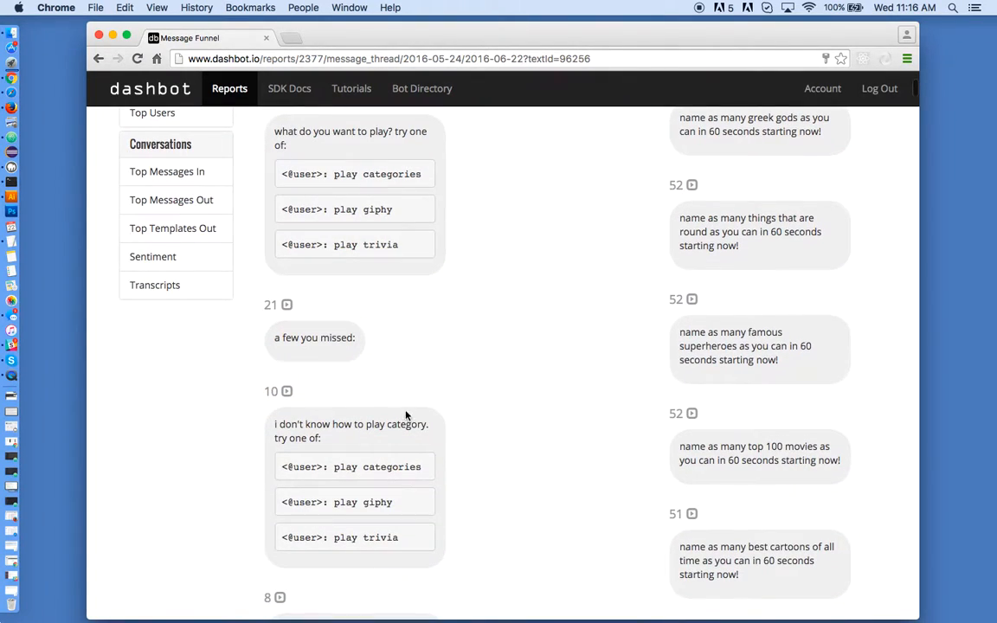
double_click(407, 424)
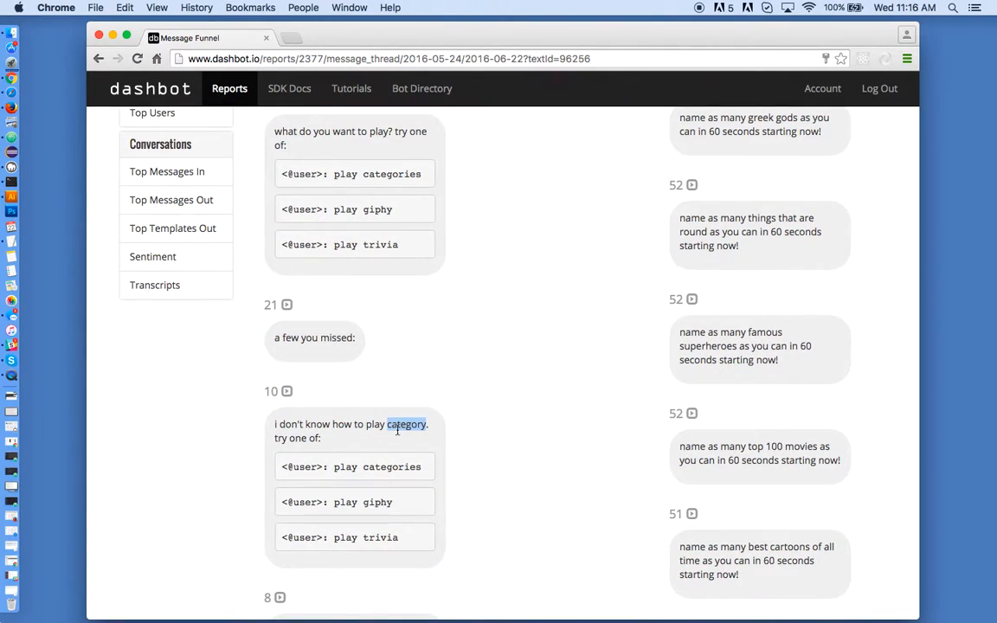
mouse_move(490, 402)
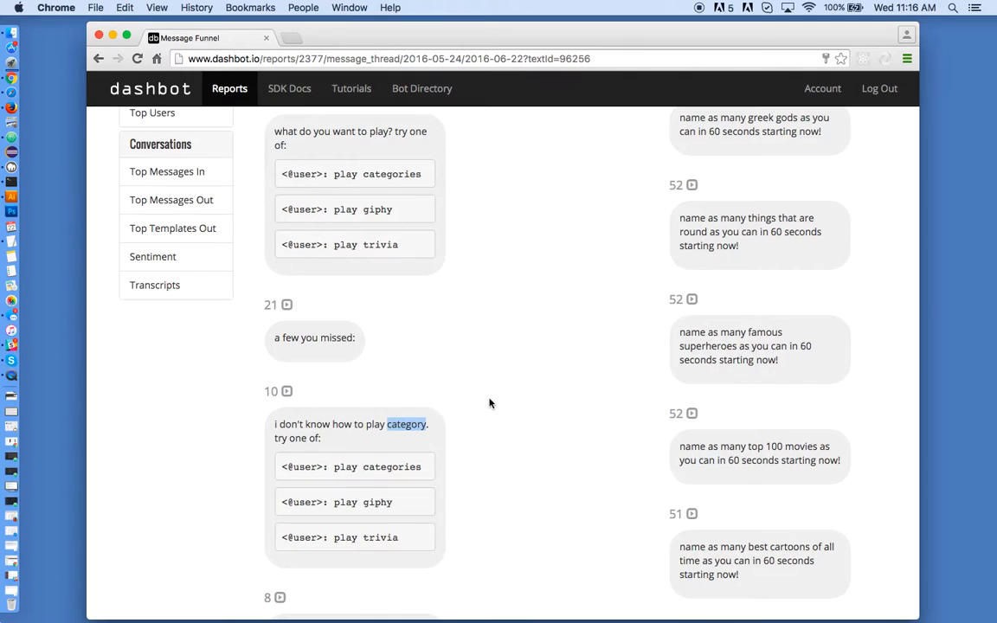
scroll("up", 3)
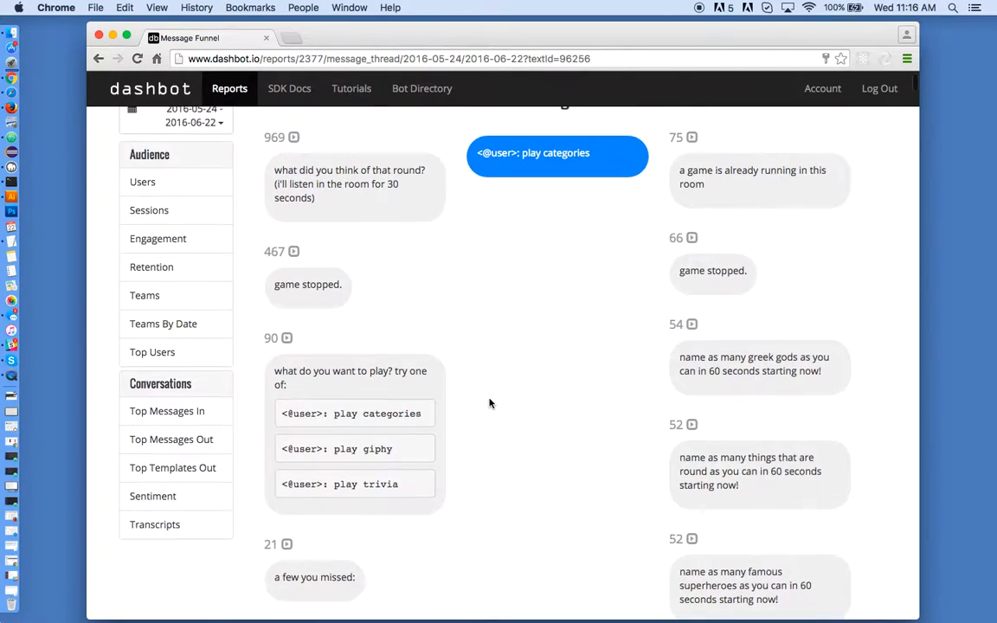
mouse_move(669, 316)
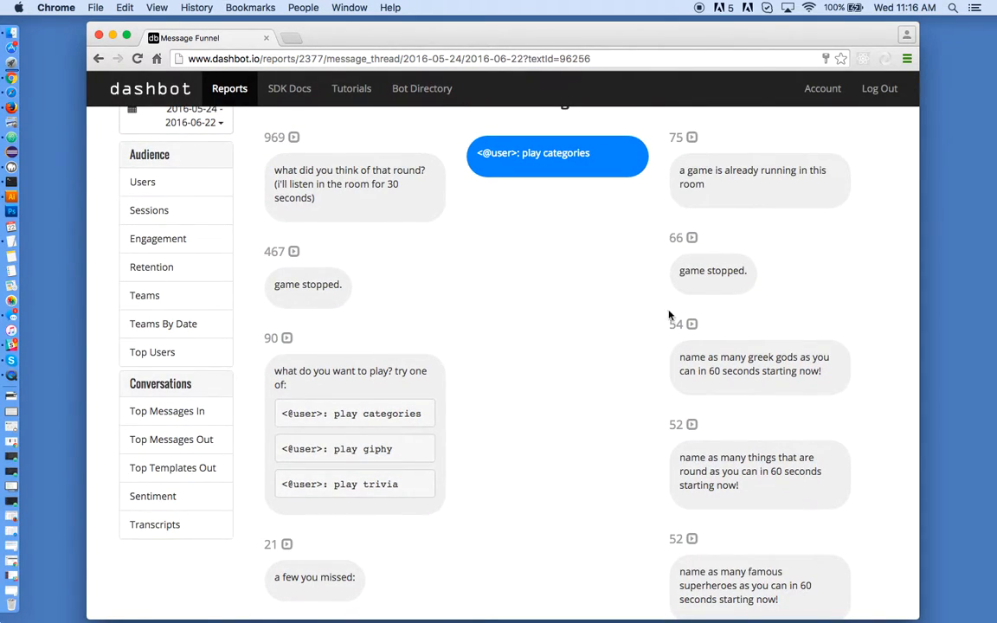
Open the 'name as many greek gods' funnel, then the Top Messages Out report.
left_click(692, 324)
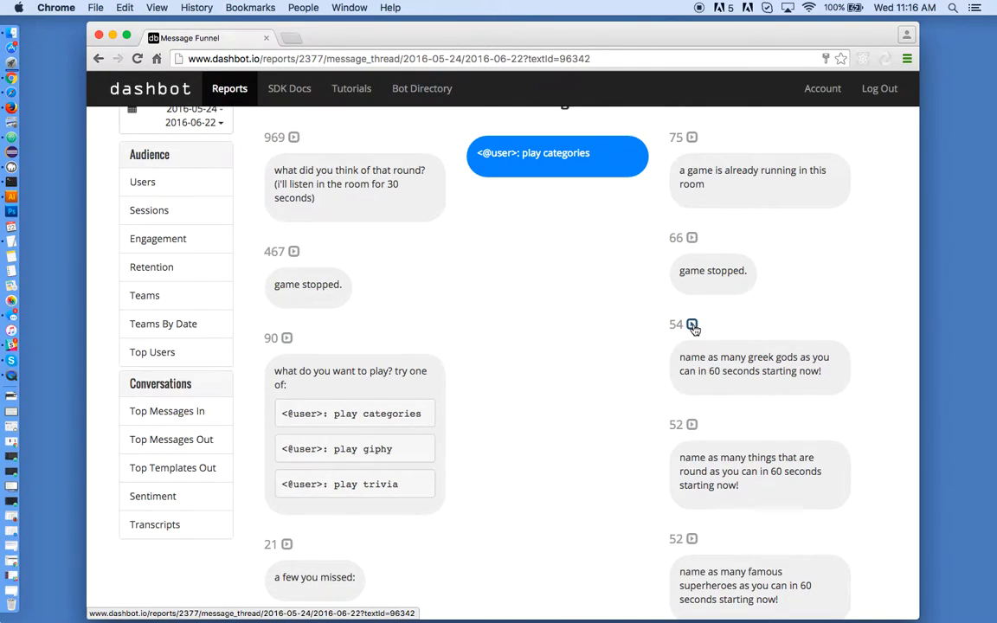
left_click(693, 324)
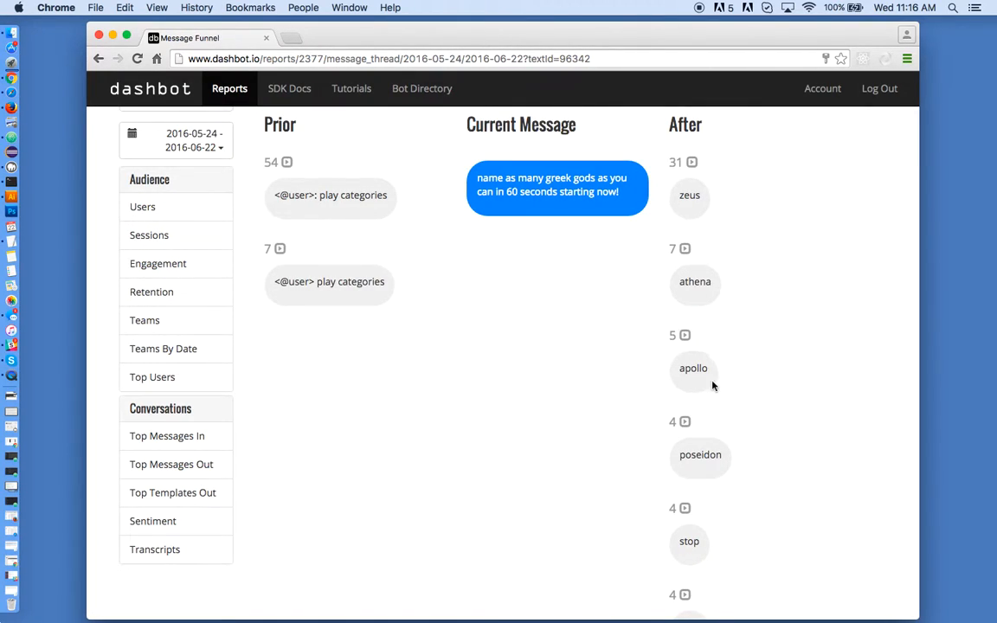
mouse_move(171, 464)
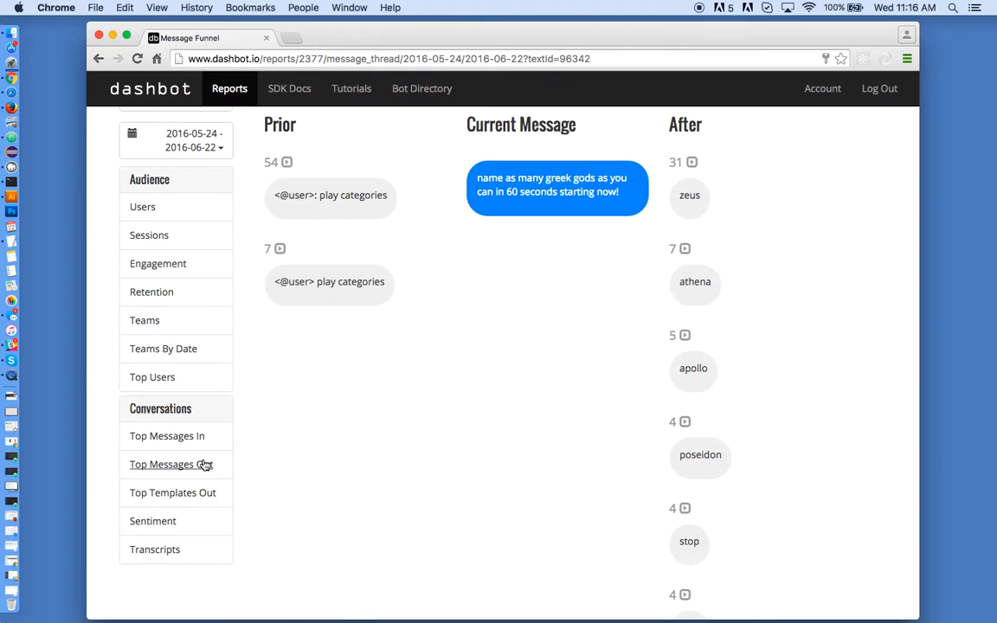
left_click(171, 464)
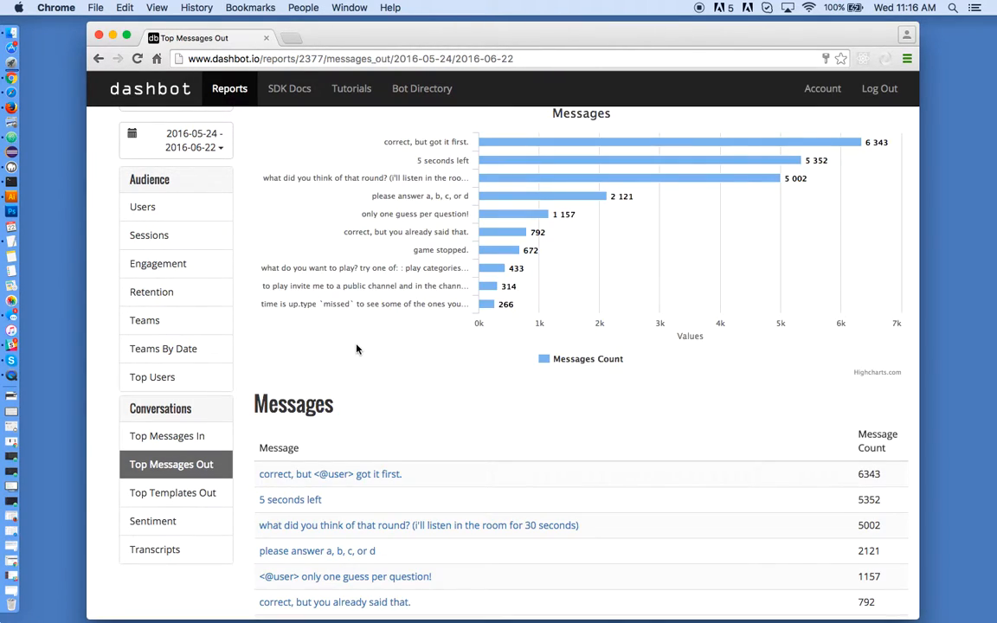
mouse_move(317, 551)
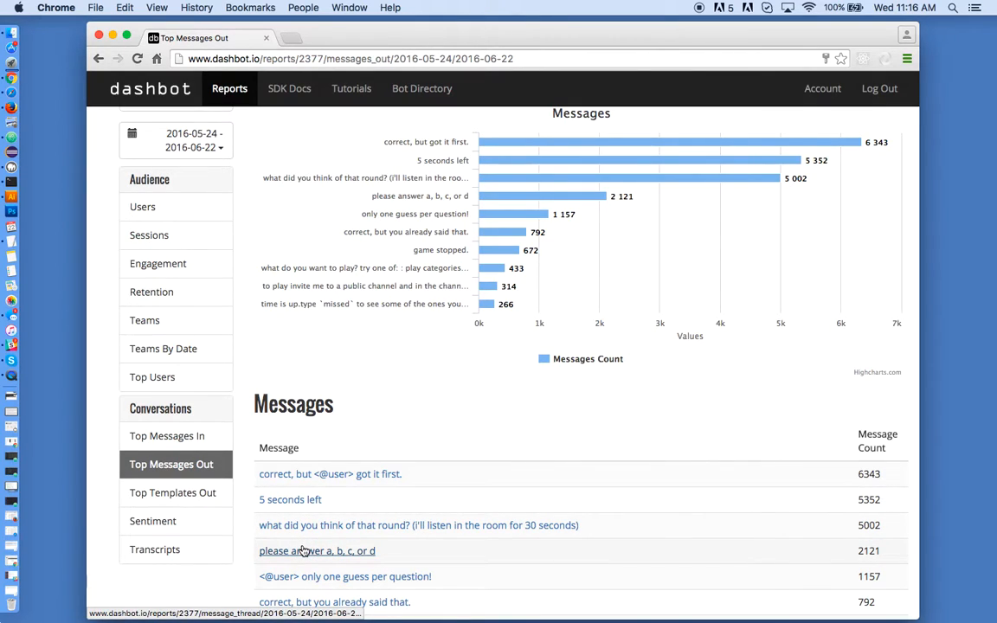
Open the 'please answer a, b, c, or d' funnel and scroll its prior and after replies.
left_click(316, 550)
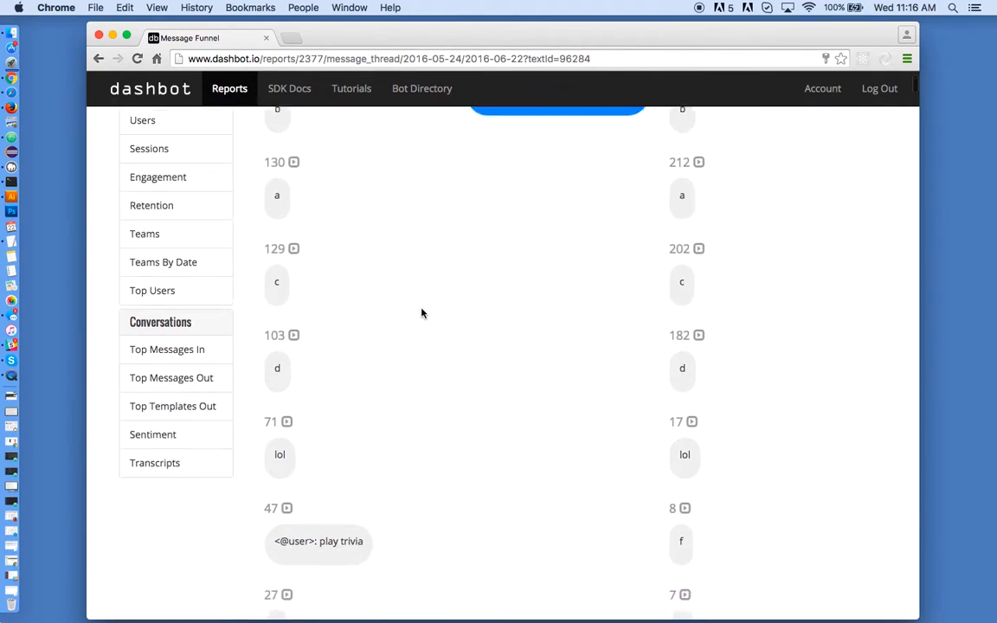
scroll("down", 3)
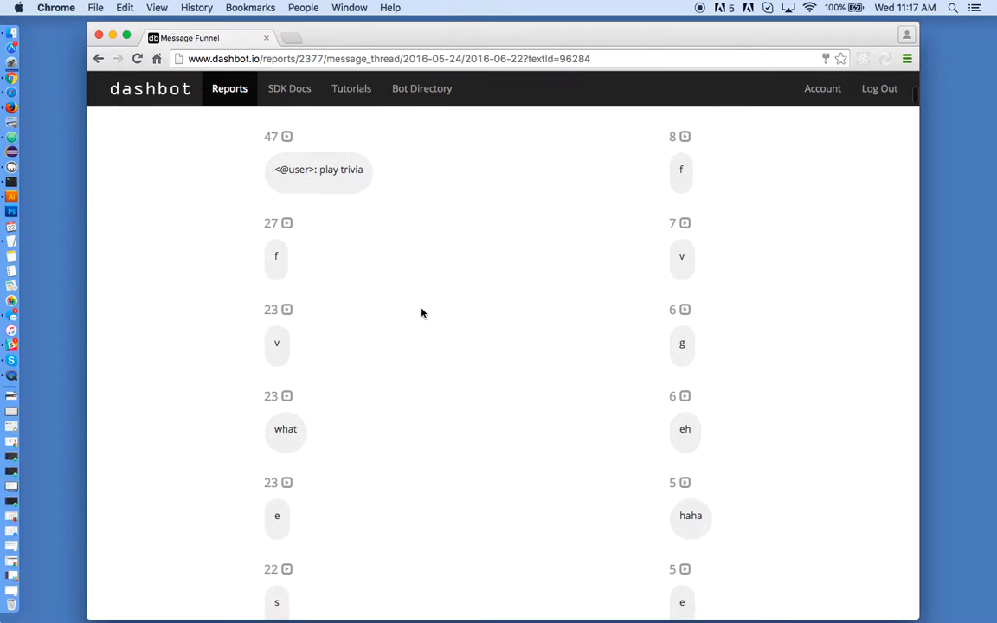
scroll("down", 3)
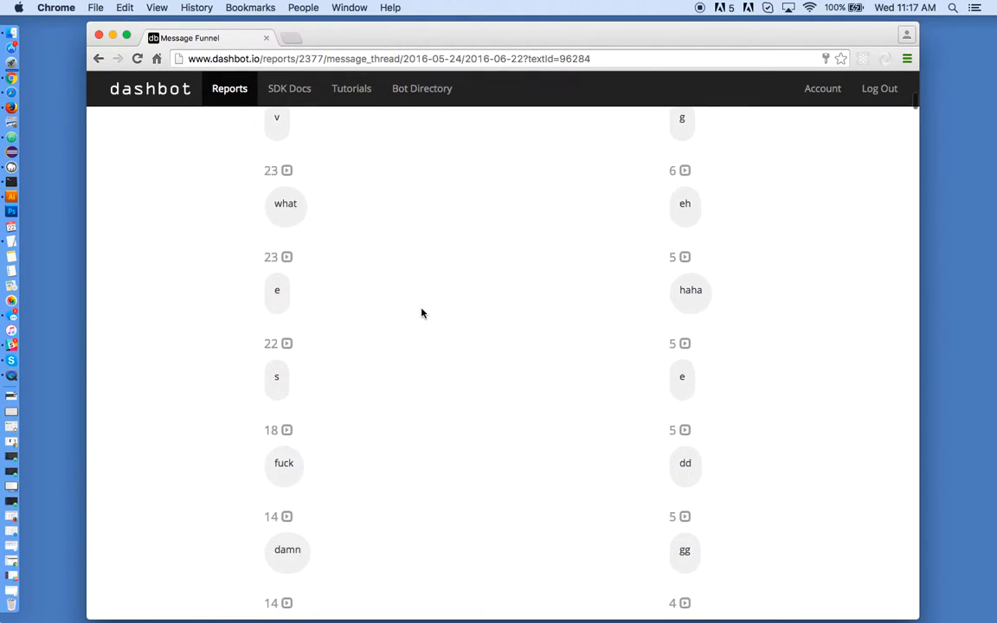
scroll("down", 3)
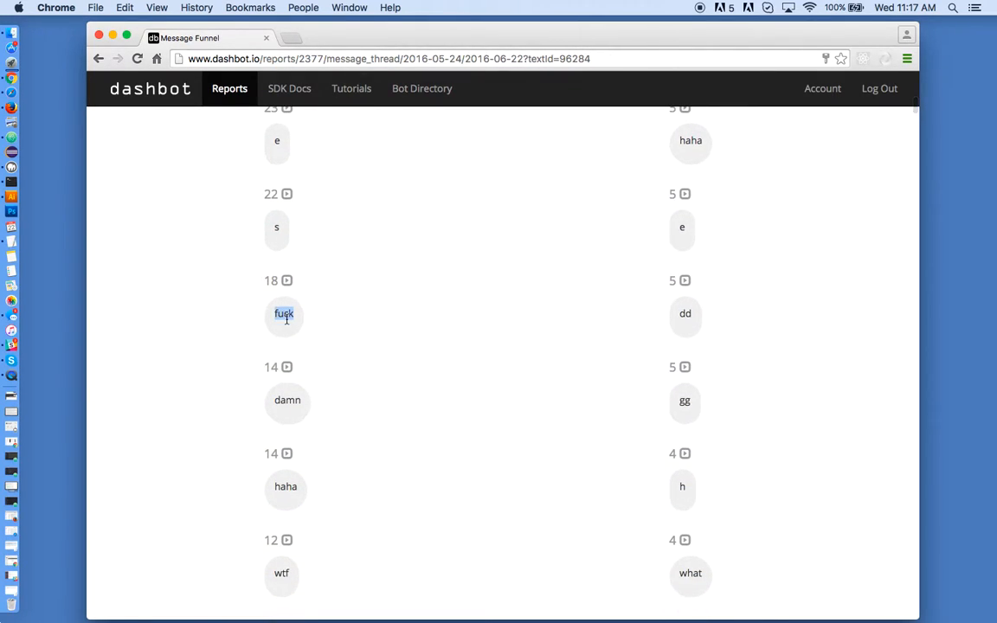
scroll("down", 3)
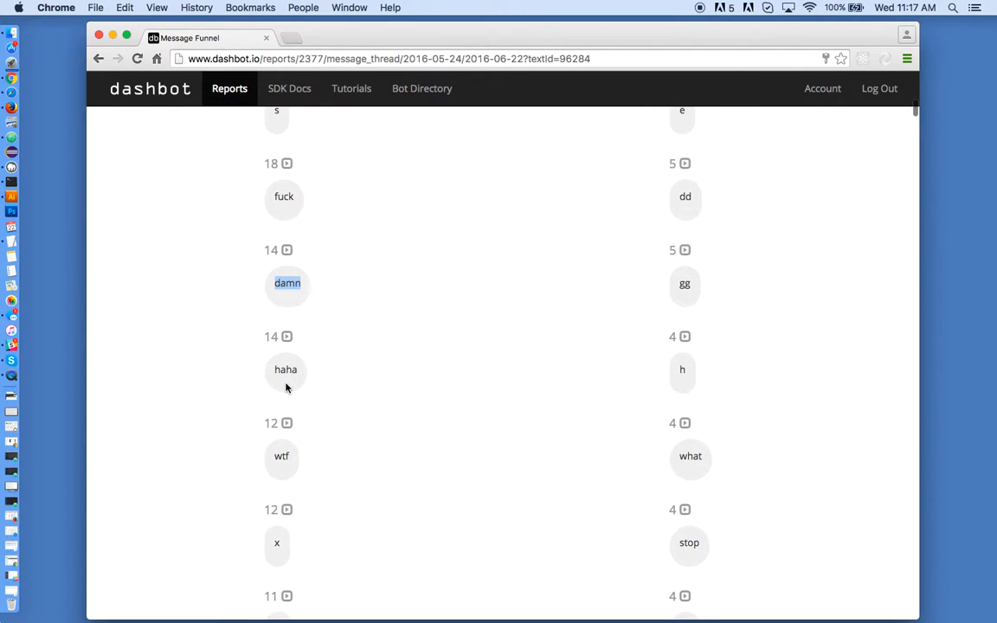
scroll("down", 3)
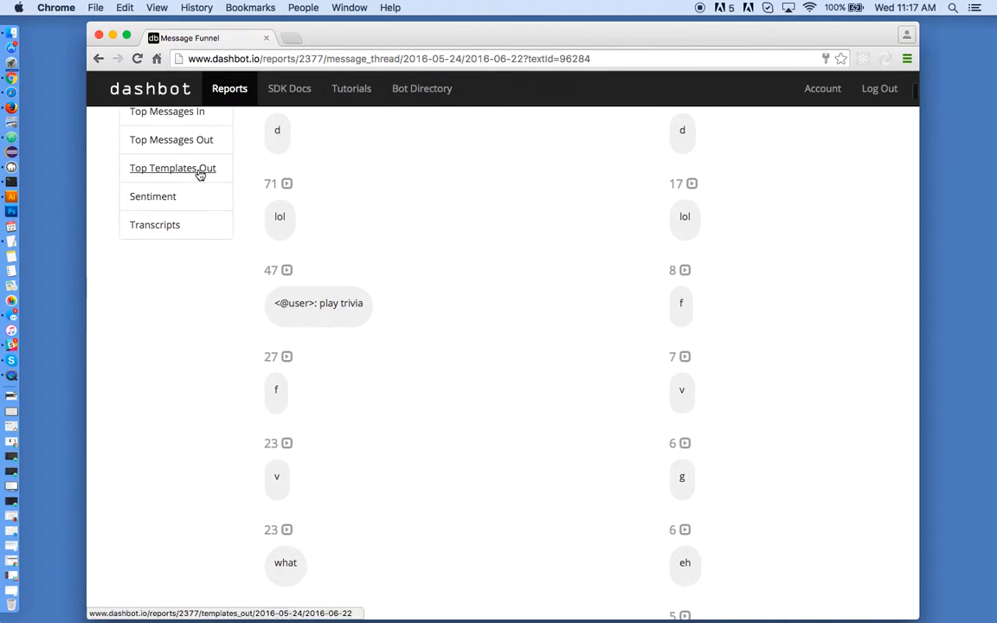
Return to Top Messages Out and scroll the 'what did you think of that round?' funnel.
left_click(171, 139)
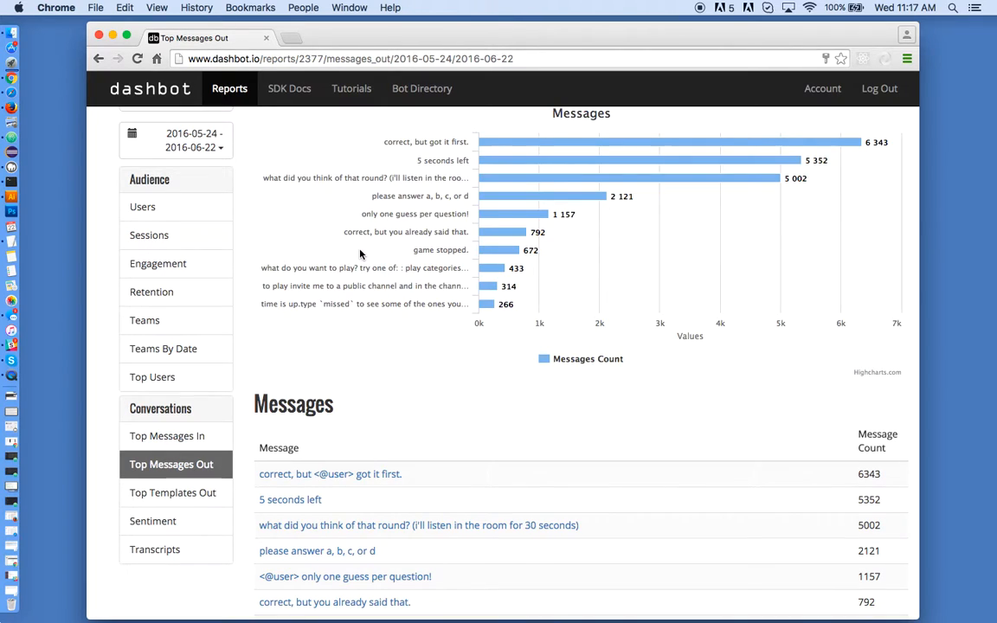
scroll("down", 3)
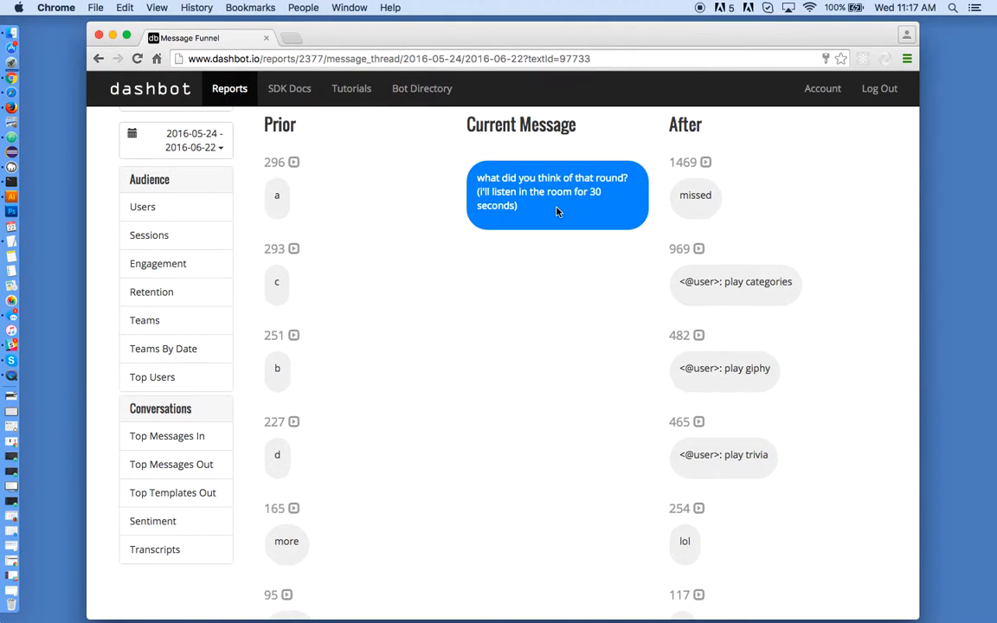
mouse_move(735, 268)
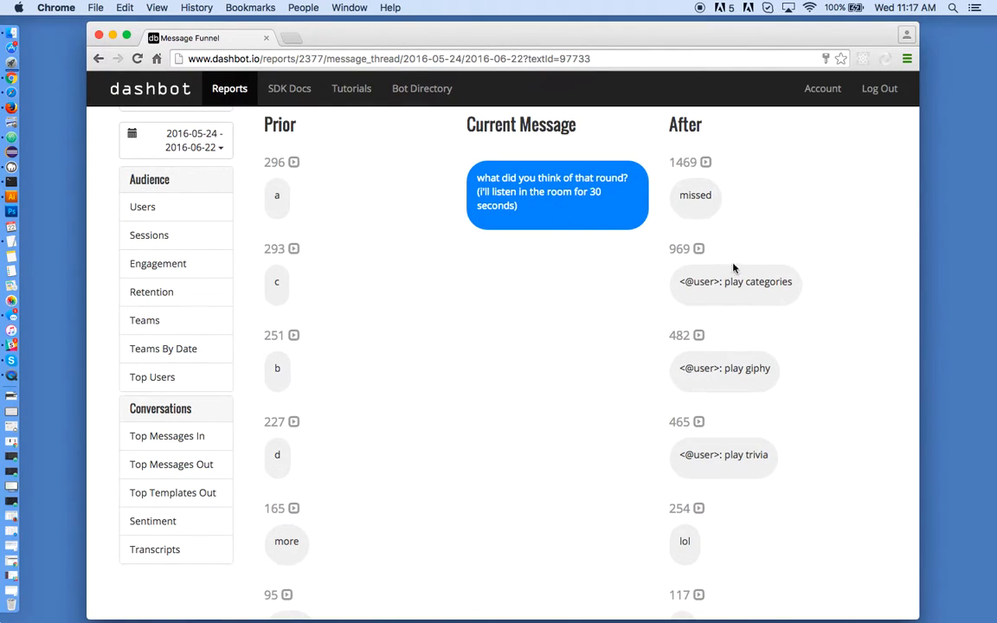
mouse_move(734, 373)
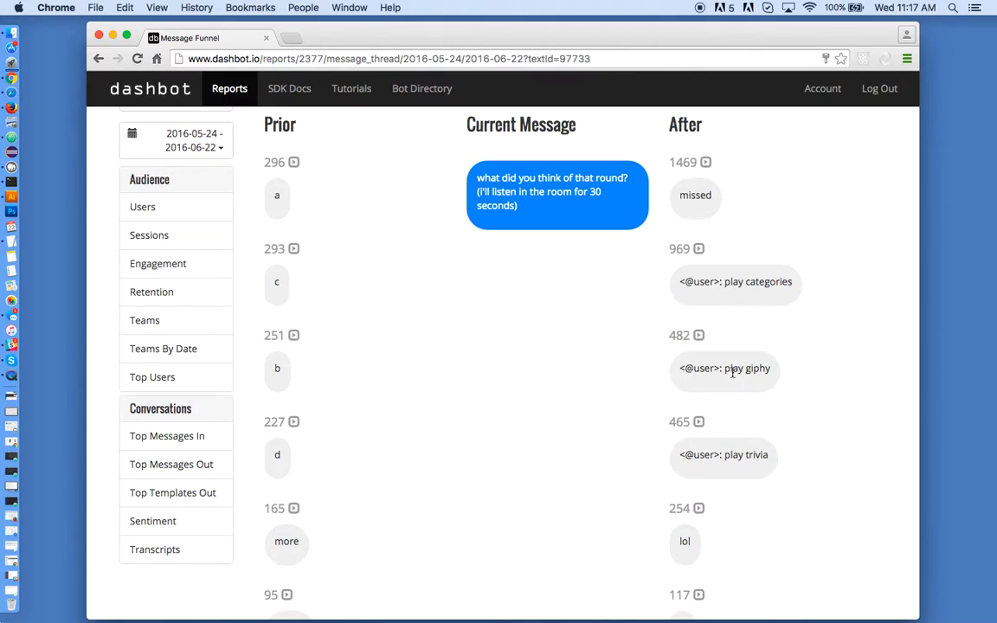
scroll("down", 3)
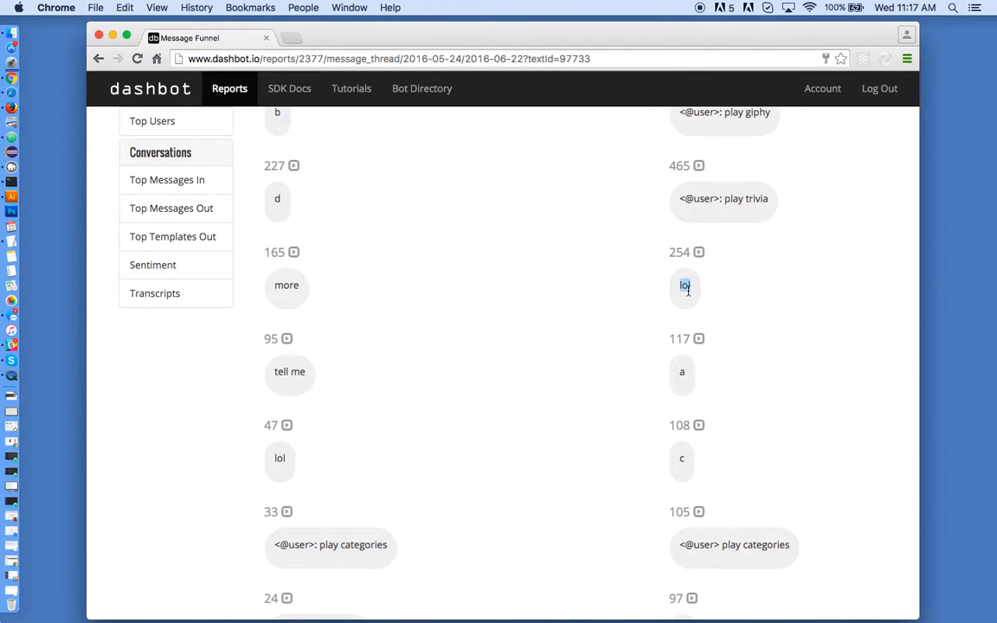
scroll("down", 3)
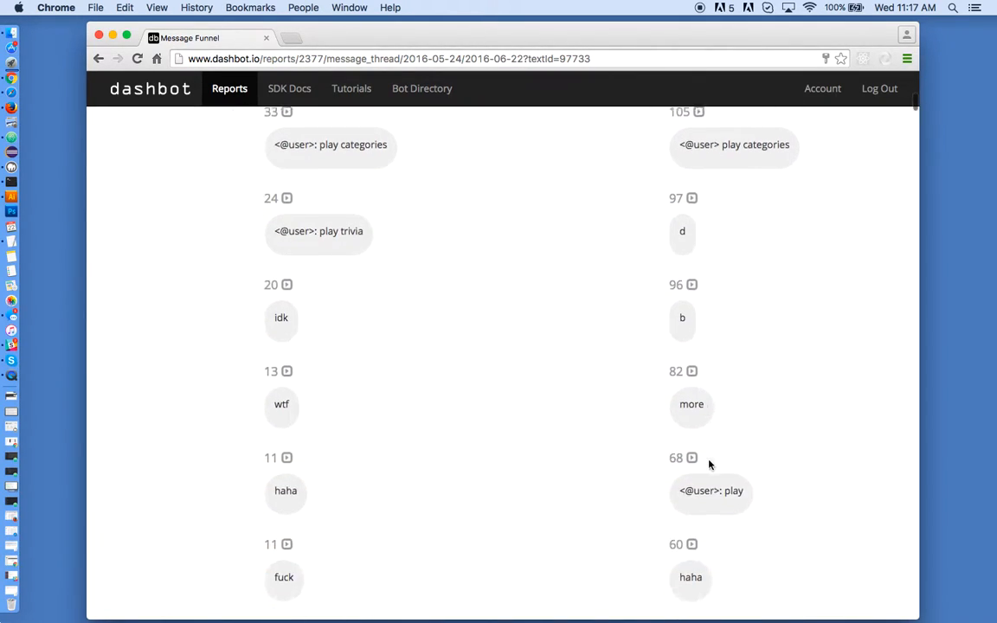
scroll("down", 3)
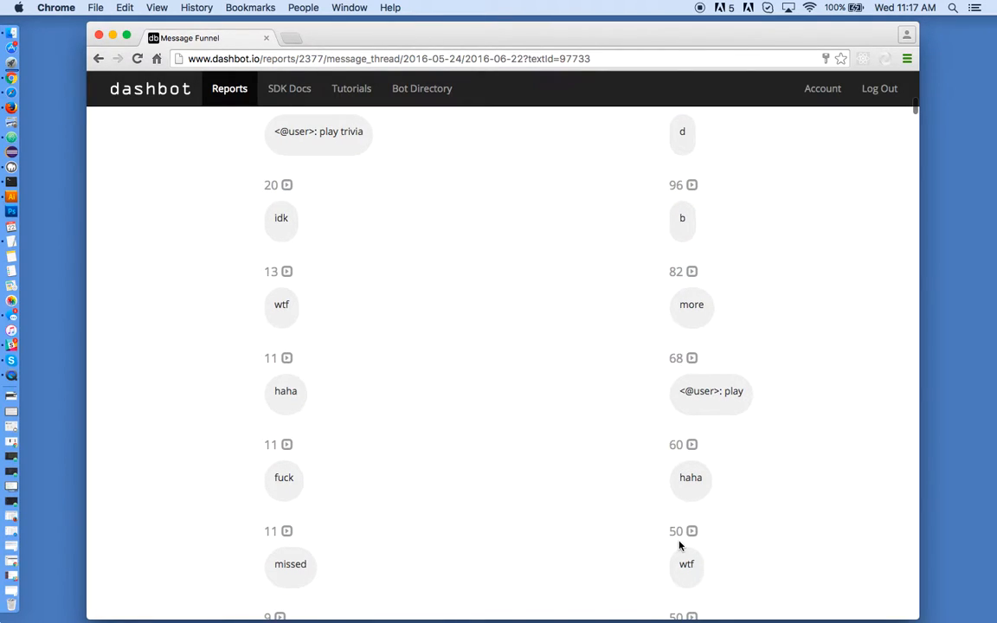
scroll("up", 3)
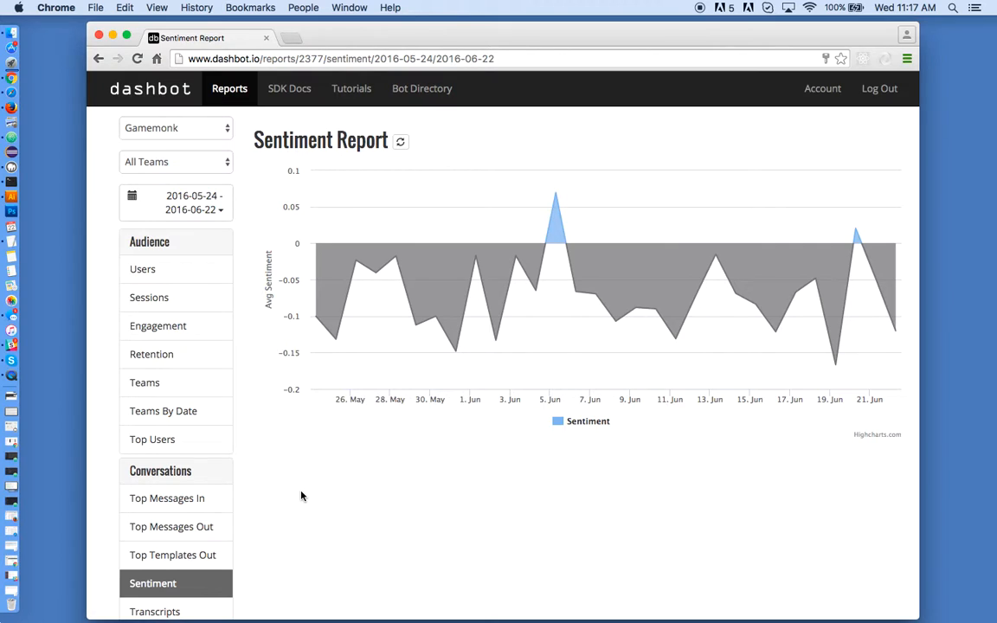
mouse_move(650, 286)
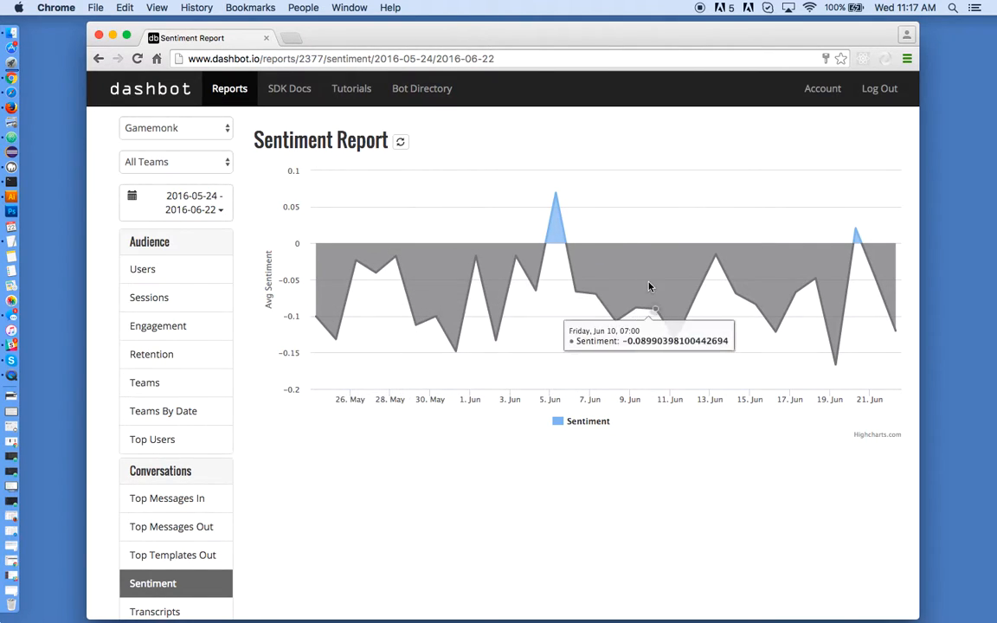
Scroll down to see the full average-sentiment chart with its two positive peaks.
scroll("down", 3)
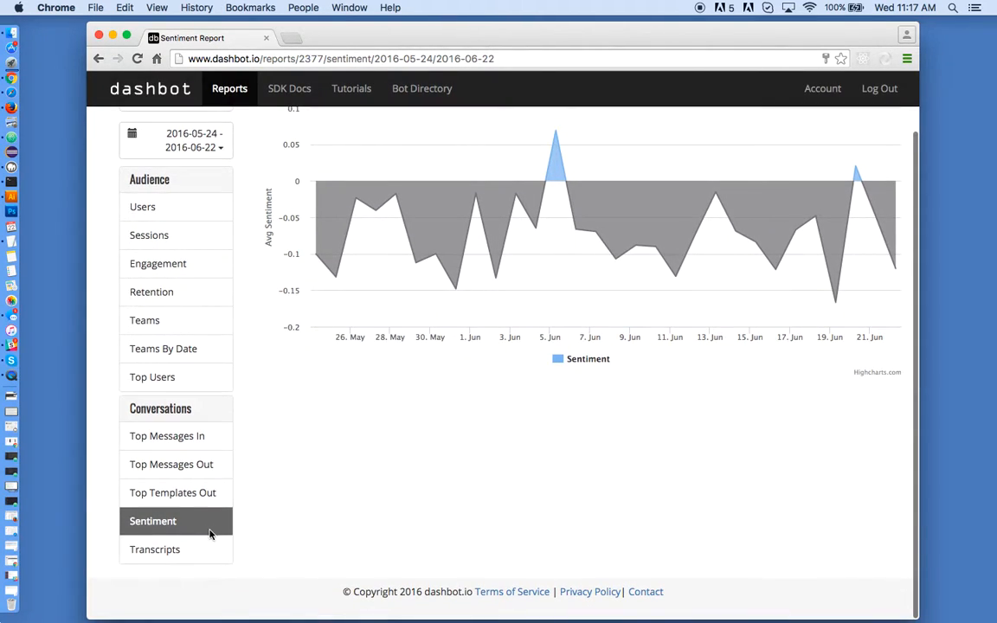
Open the live Tortoro group trivia session transcript.
left_click(155, 548)
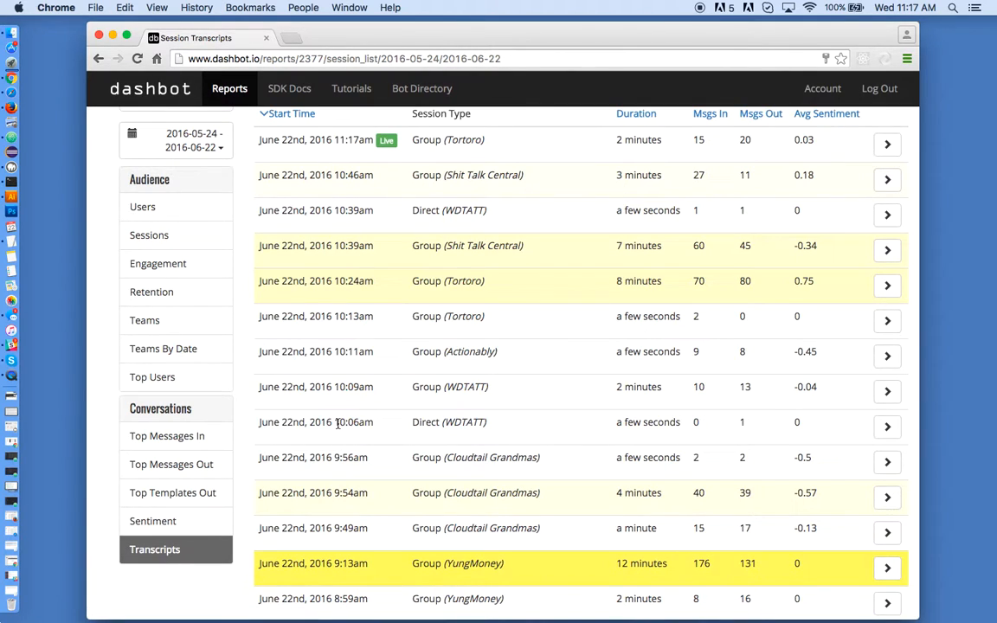
scroll("up", 3)
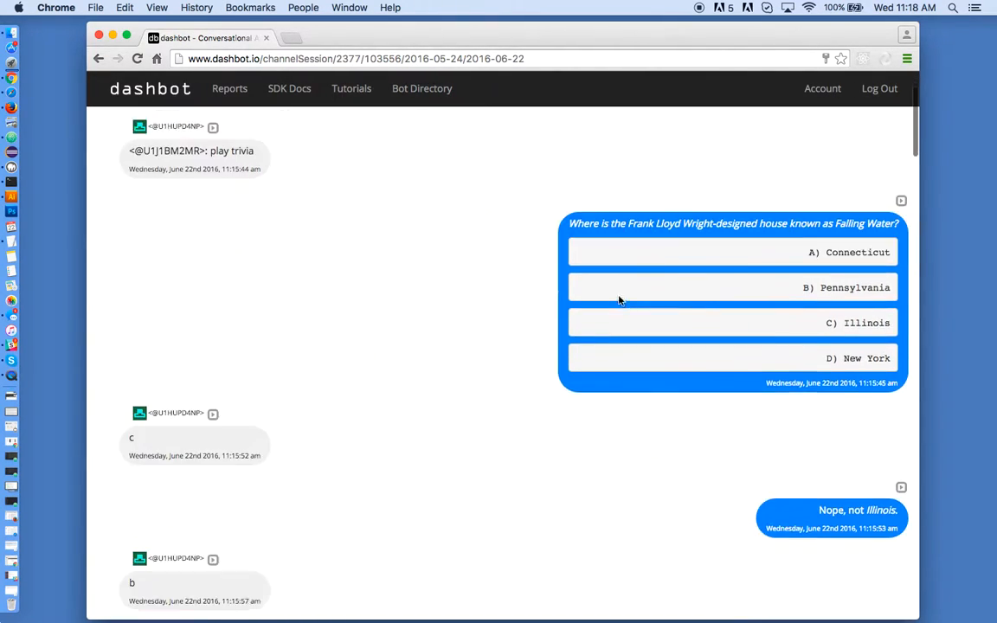
Scroll the live trivia transcript to its newest messages, then back up to the Falling Water question.
scroll("down", 3)
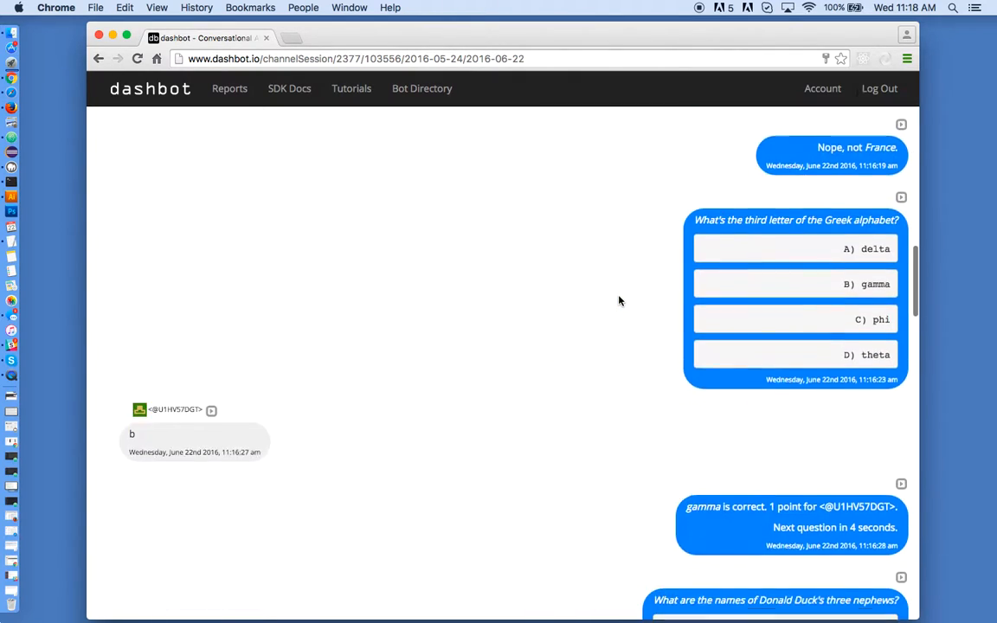
scroll("down", 3)
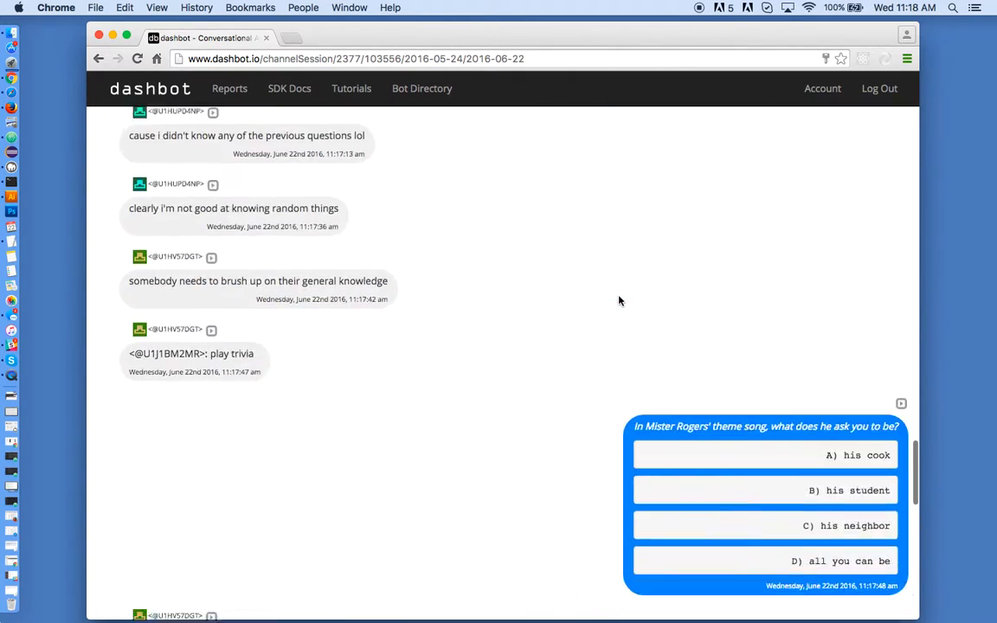
scroll("down", 3)
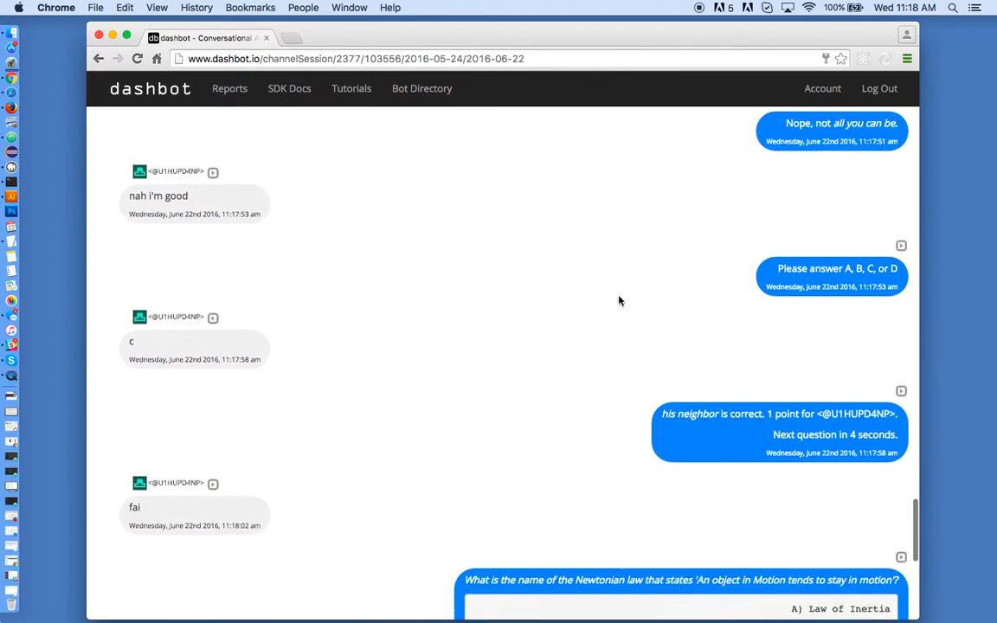
scroll("down", 3)
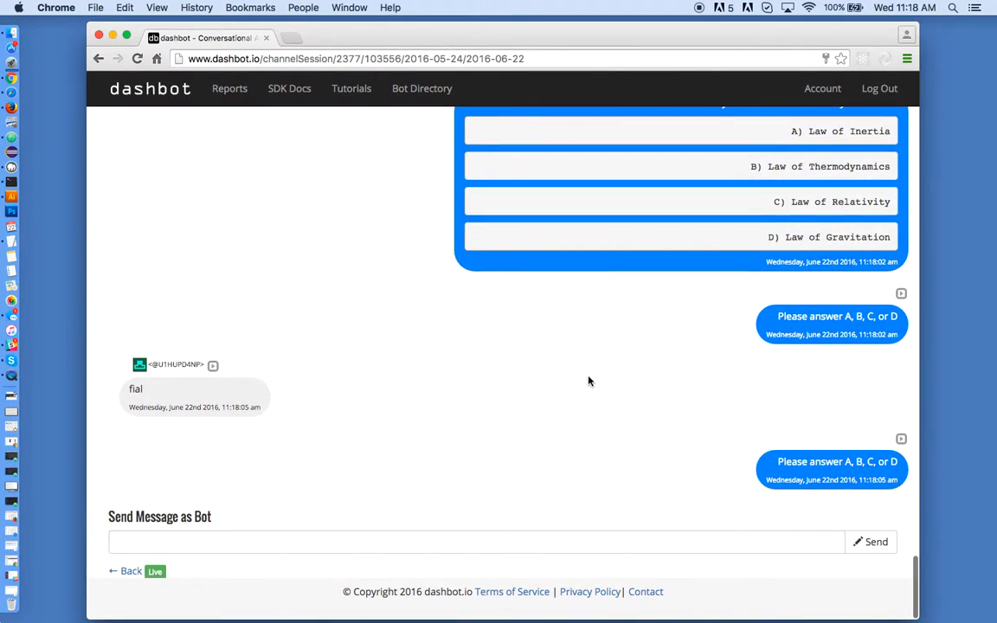
mouse_move(448, 397)
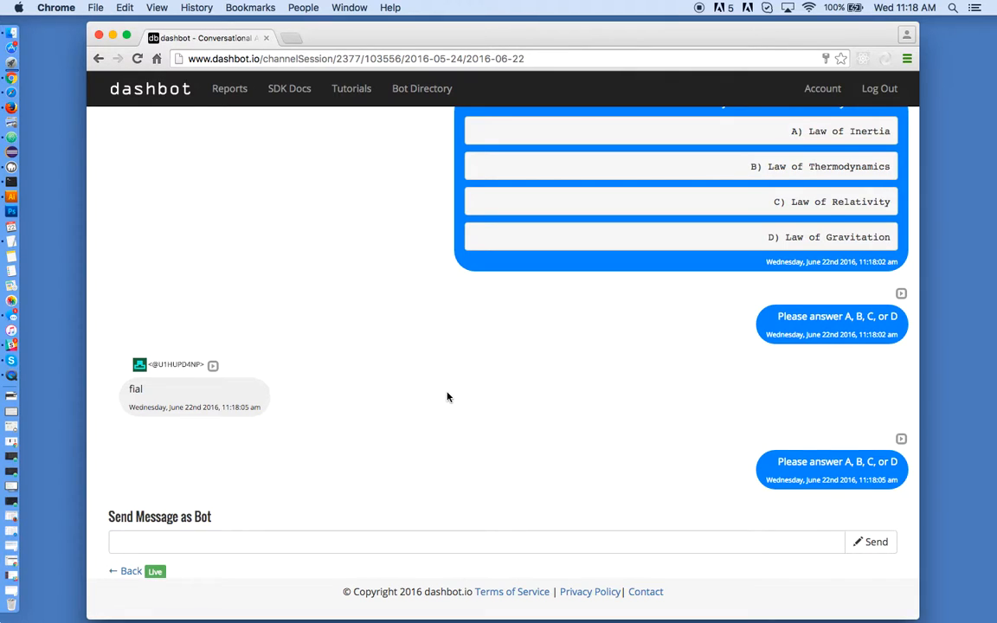
scroll("down", 3)
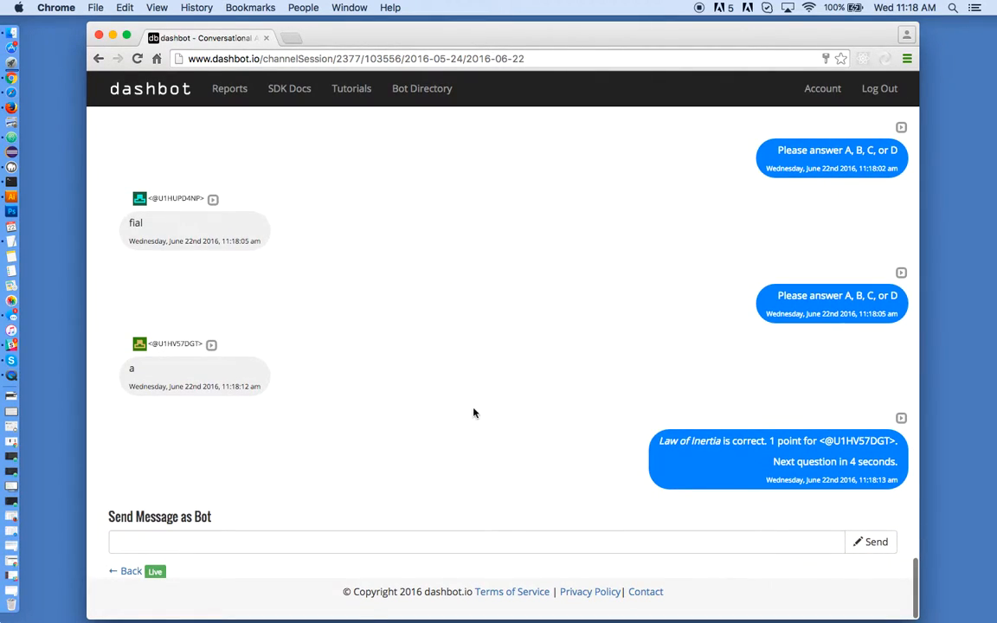
mouse_move(378, 398)
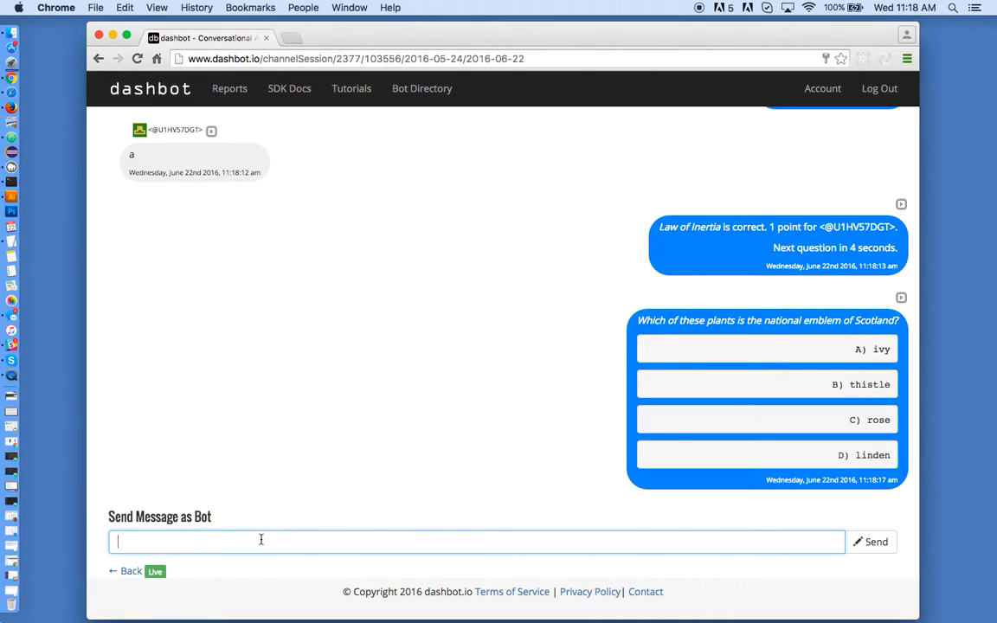
scroll("down", 3)
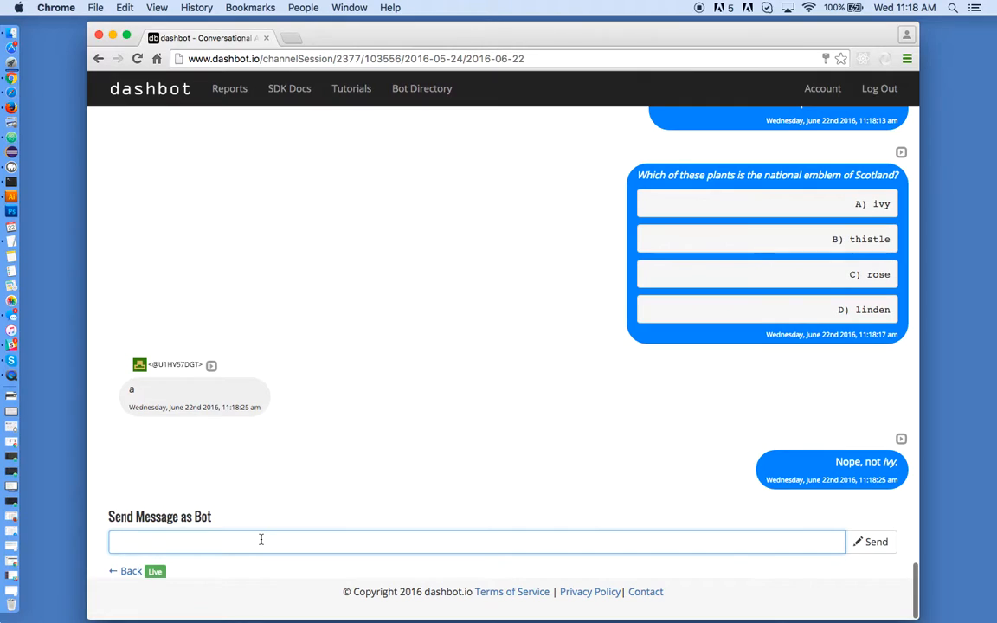
scroll("up", 3)
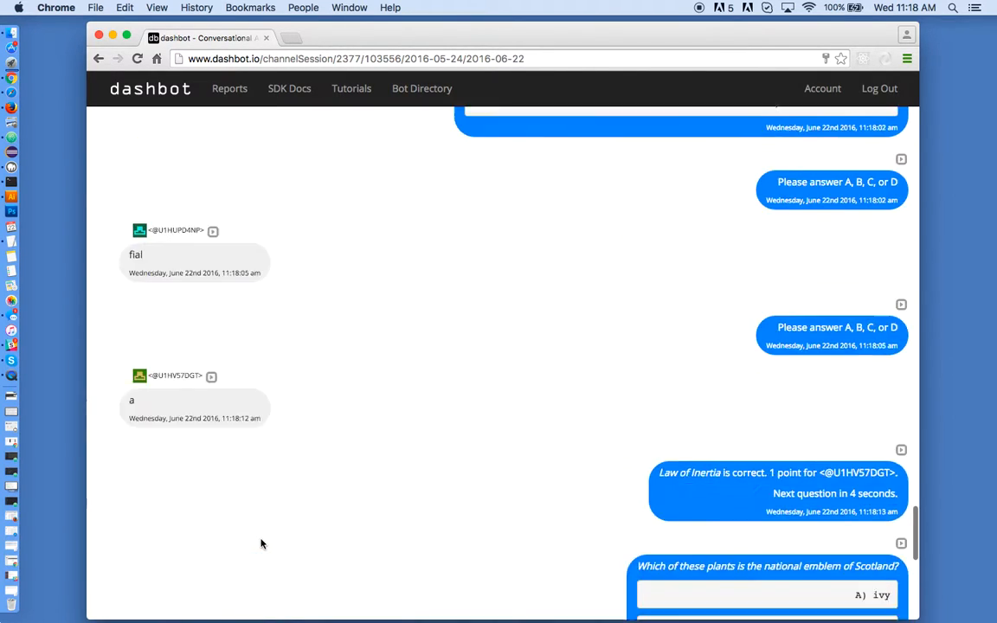
scroll("up", 3)
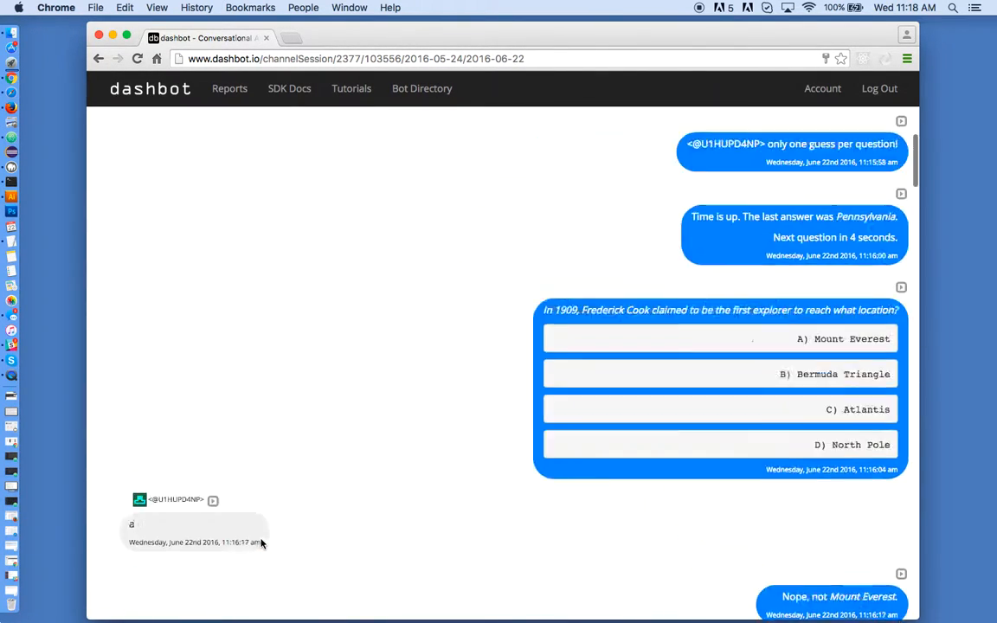
scroll("up", 3)
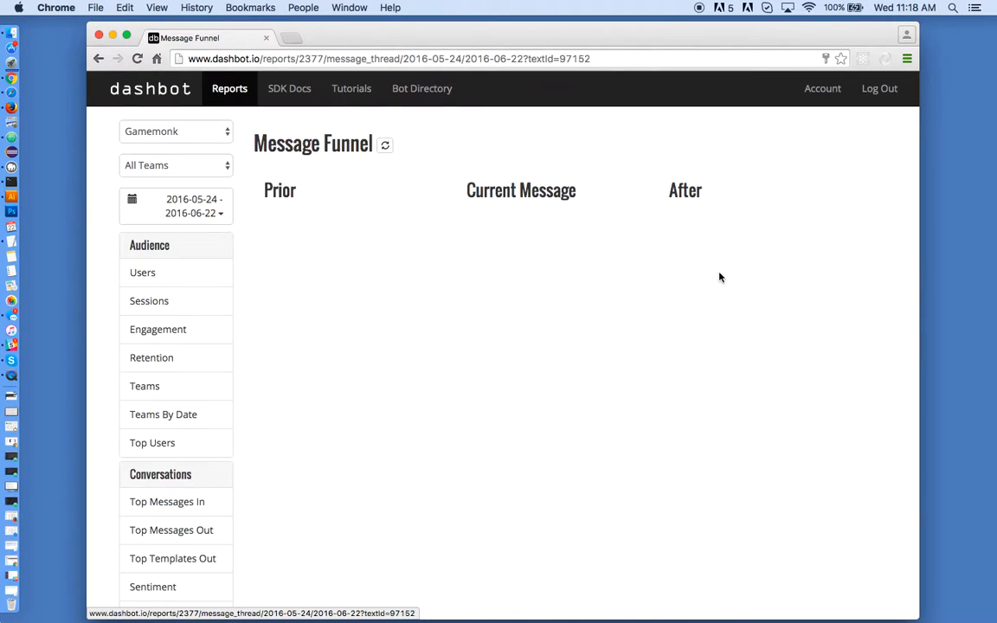
Open the Falling Water question's funnel to see prior reply c and answers a, b, d.
left_click(385, 145)
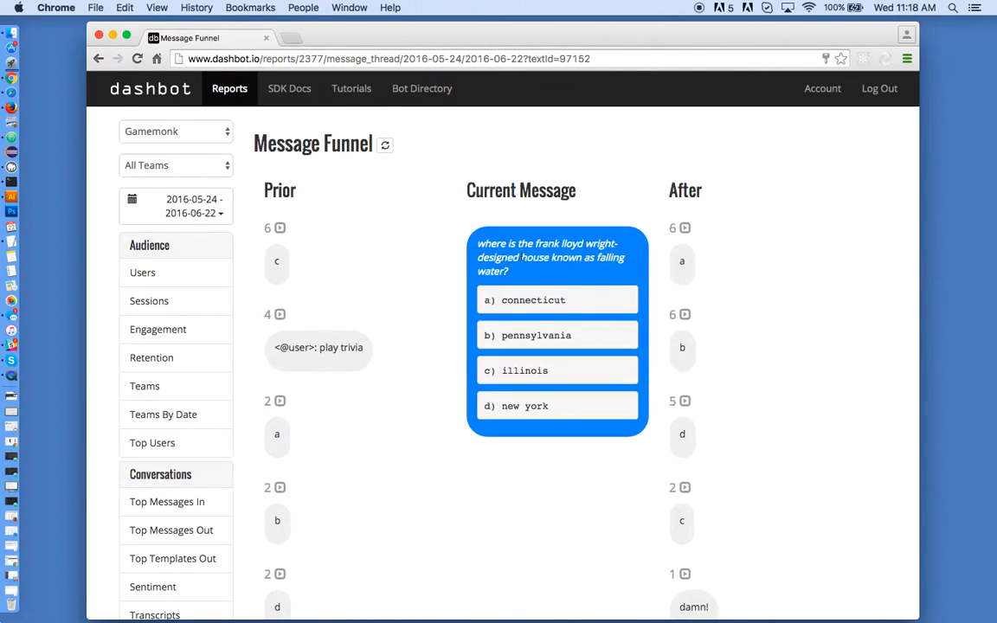
mouse_move(722, 369)
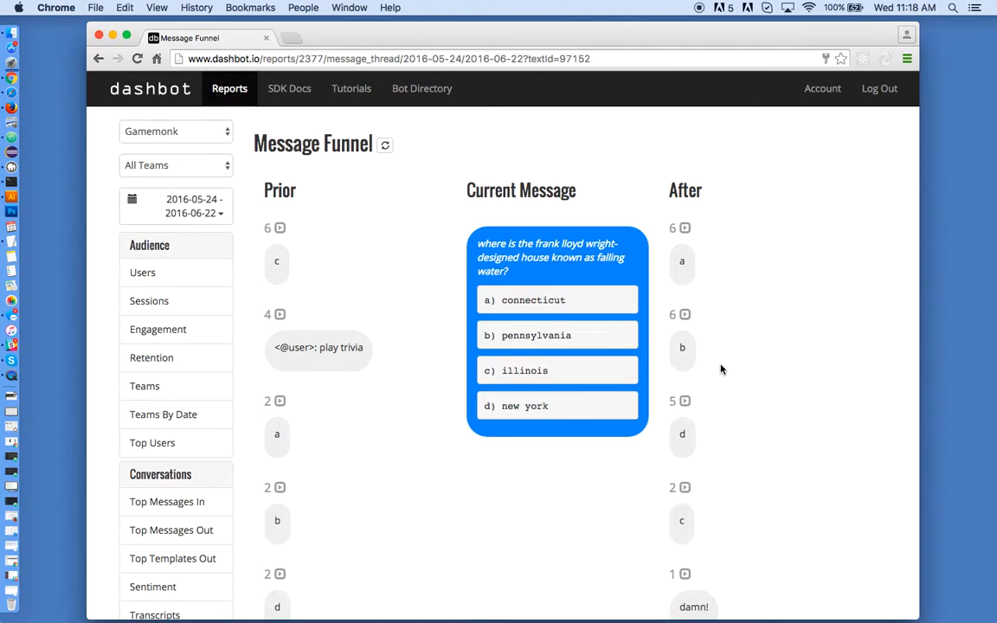
mouse_move(422, 247)
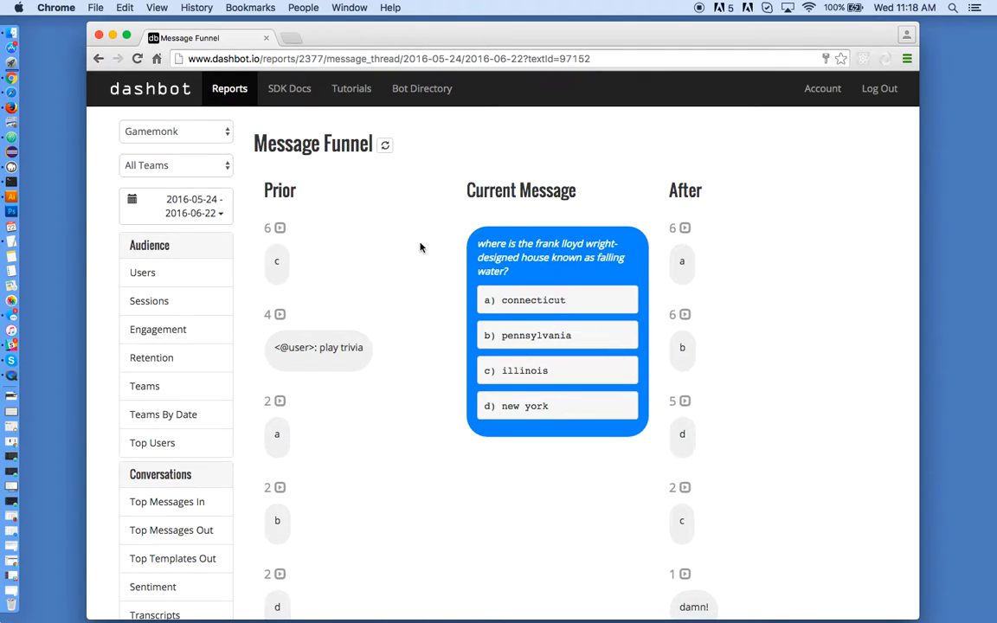
mouse_move(123, 33)
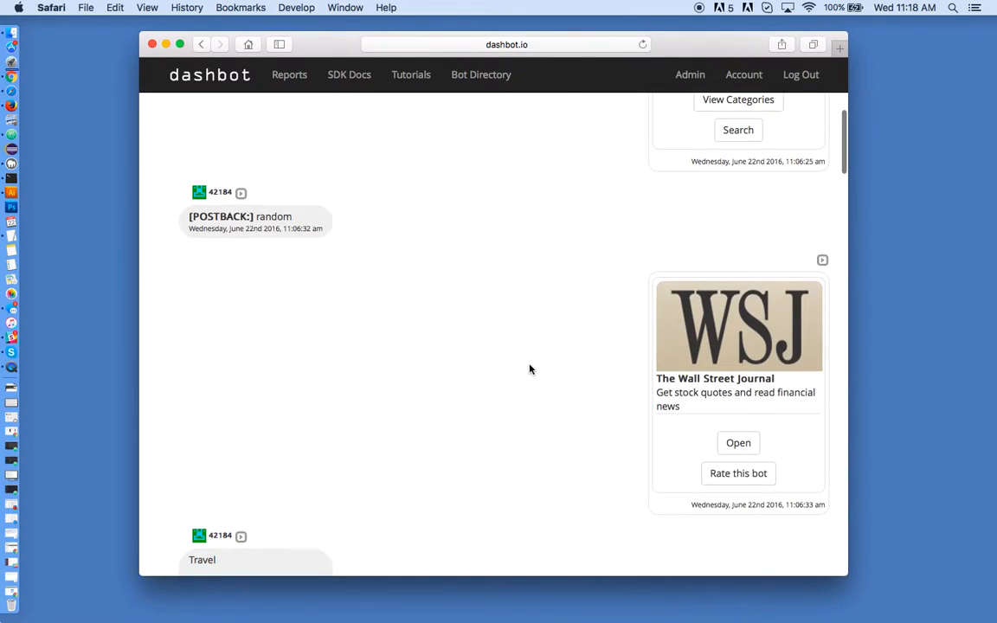
In the Facebook transcript, play and pause the user's audio message, then reach the shared location map.
scroll("down", 3)
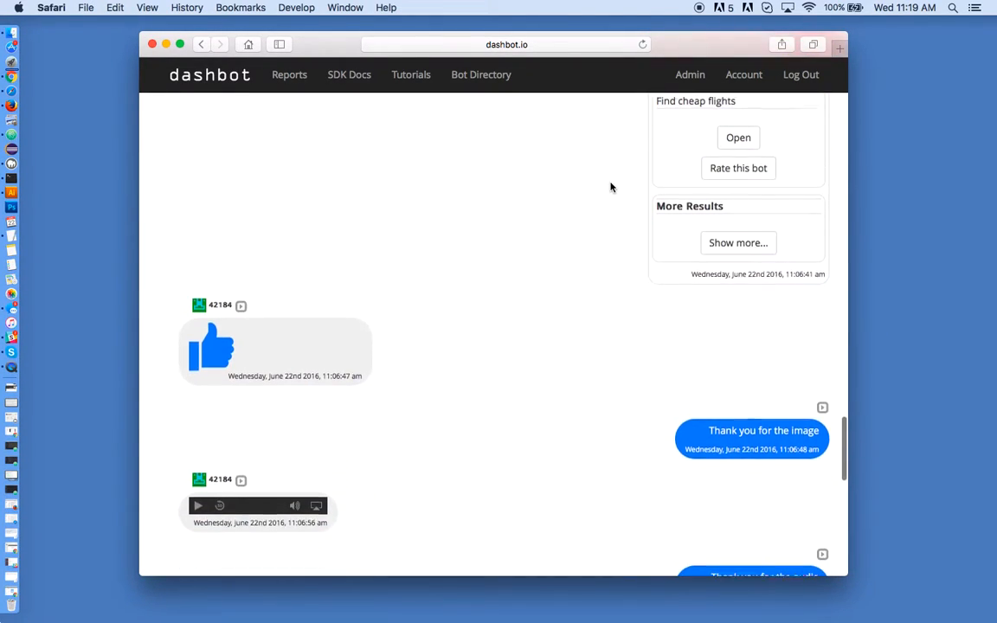
scroll("down", 3)
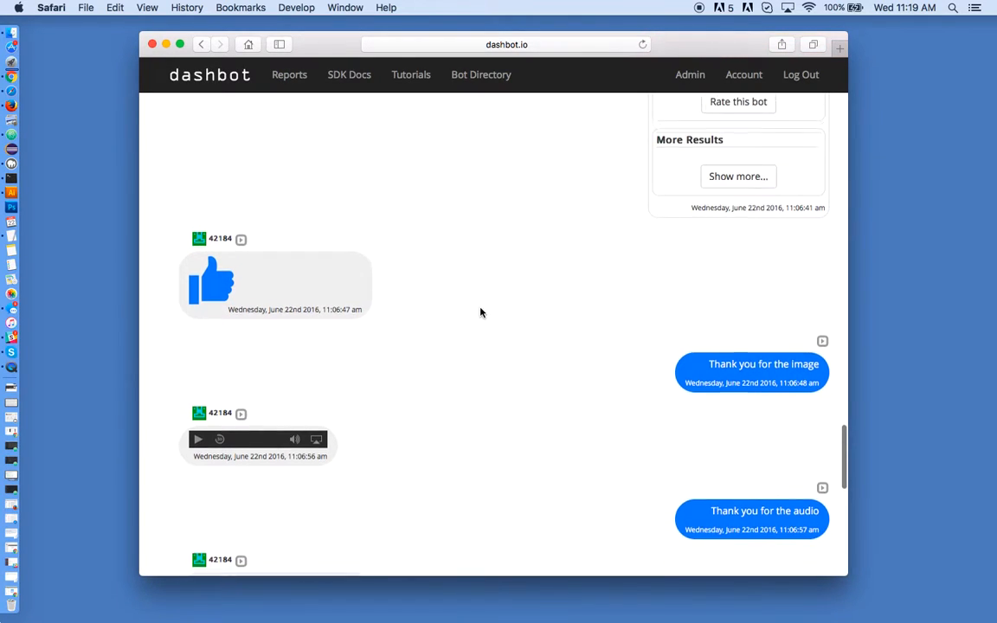
scroll("down", 3)
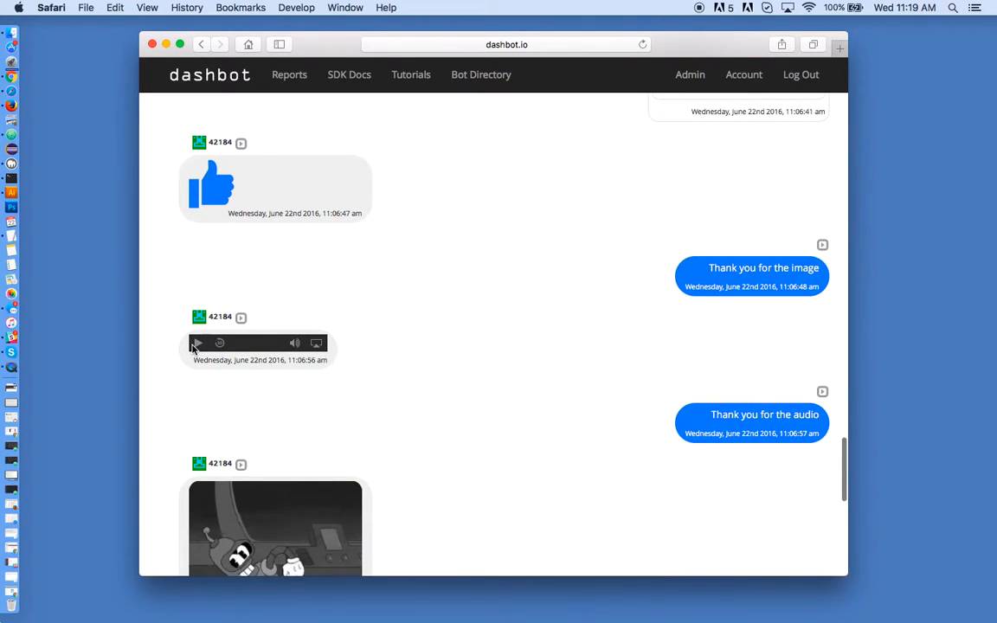
left_click(198, 343)
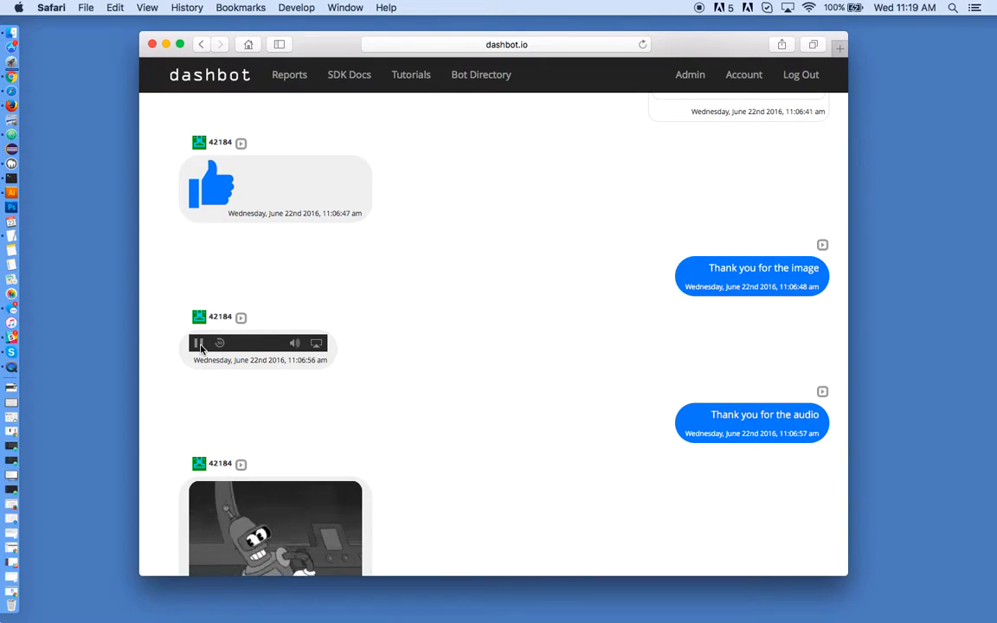
left_click(198, 343)
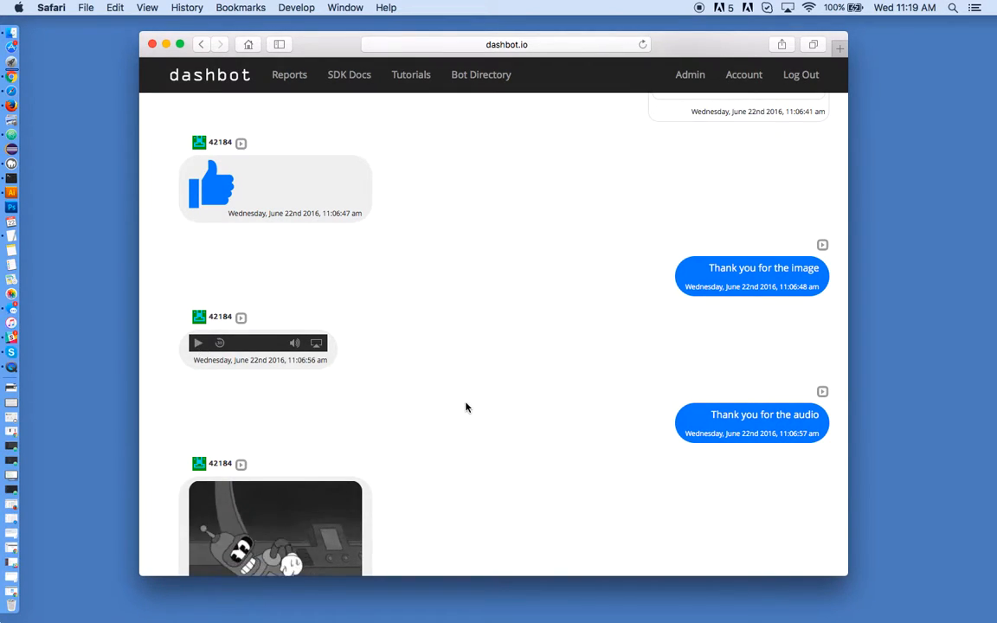
scroll("down", 3)
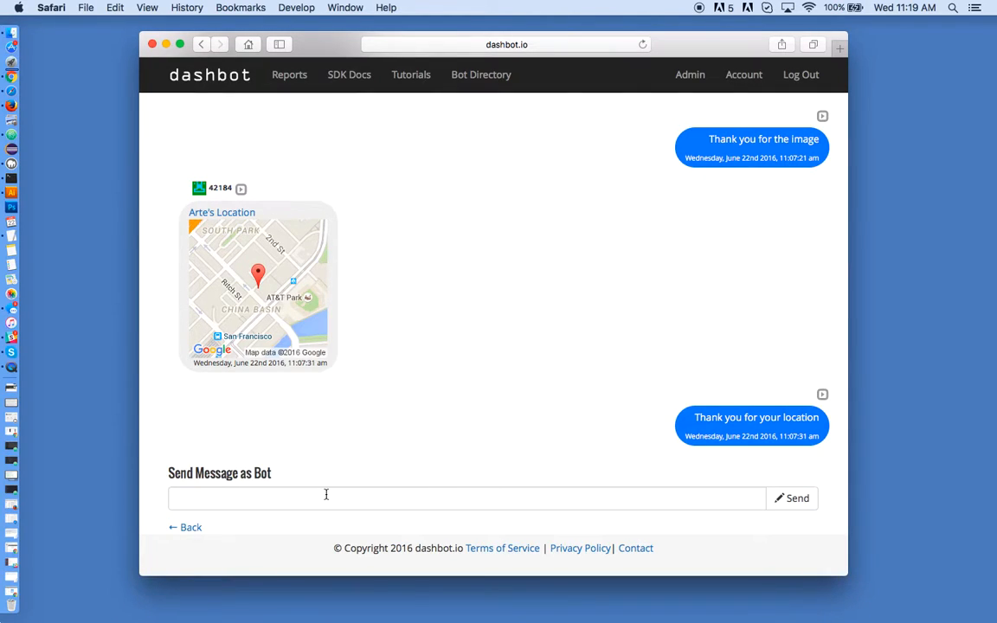
mouse_move(539, 288)
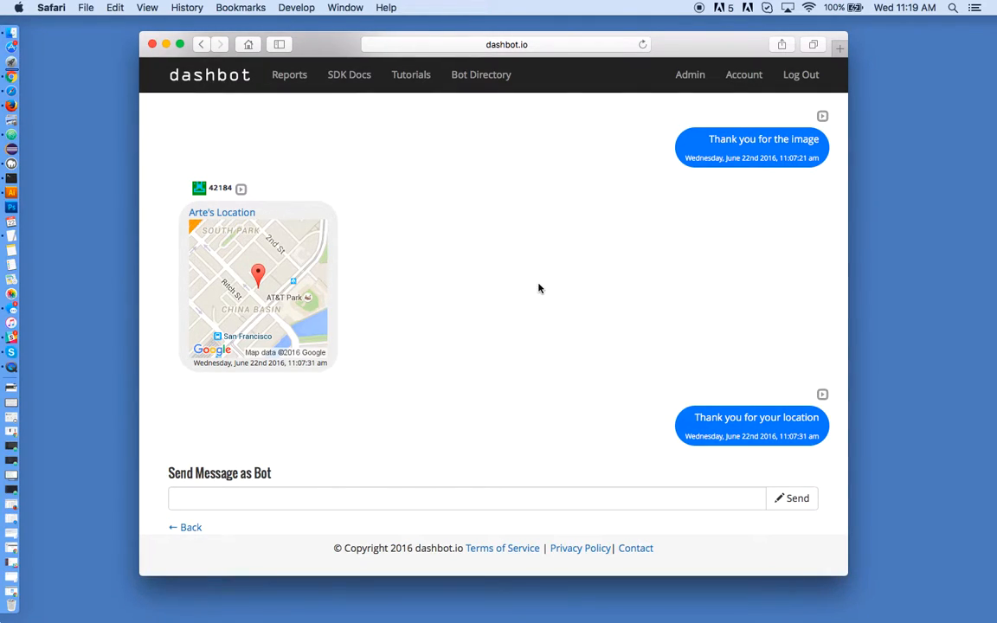
mouse_move(626, 125)
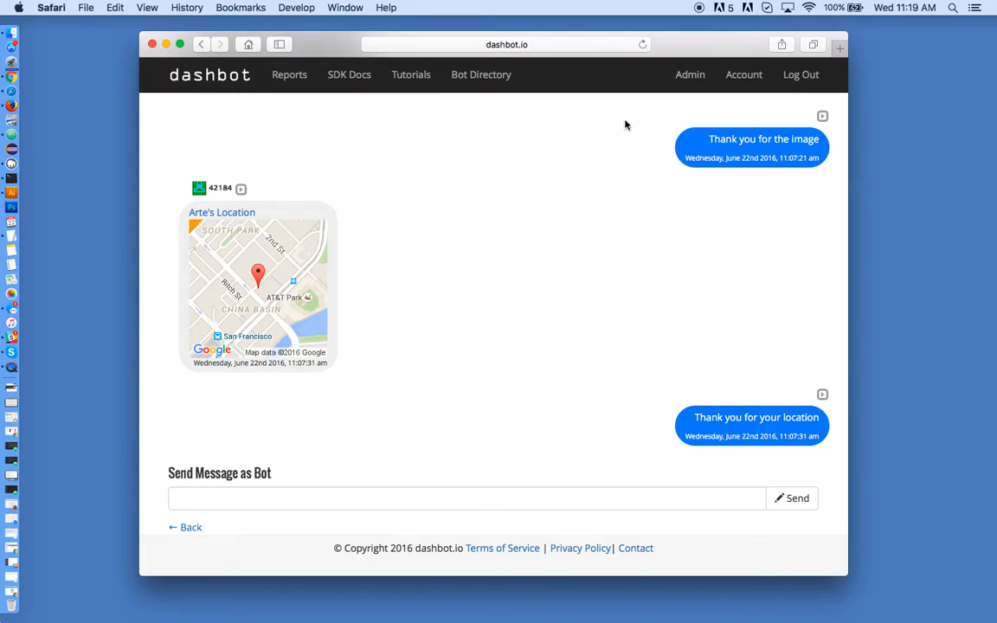
mouse_move(611, 144)
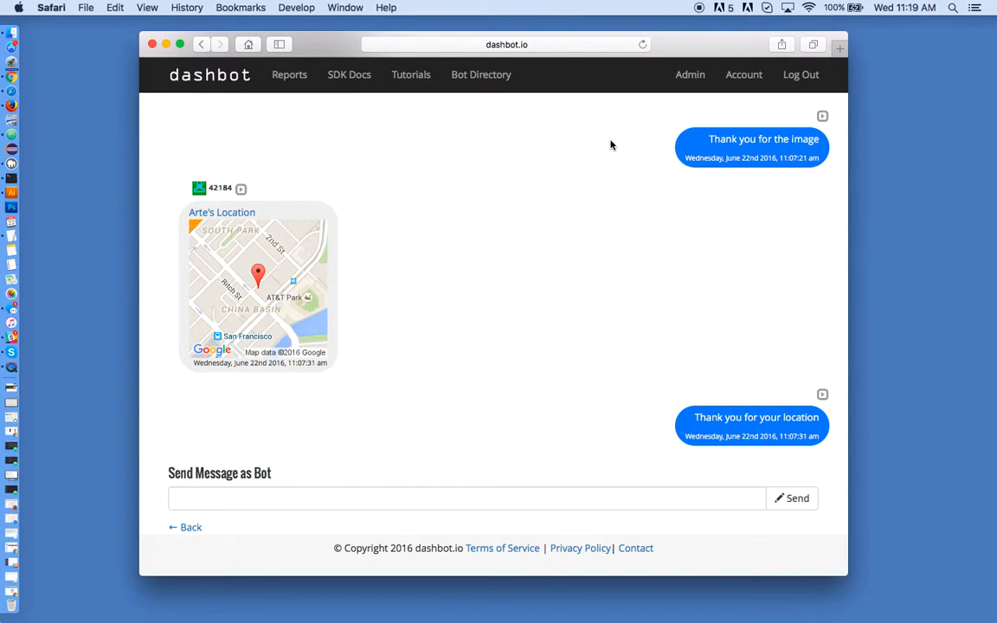
mouse_move(684, 74)
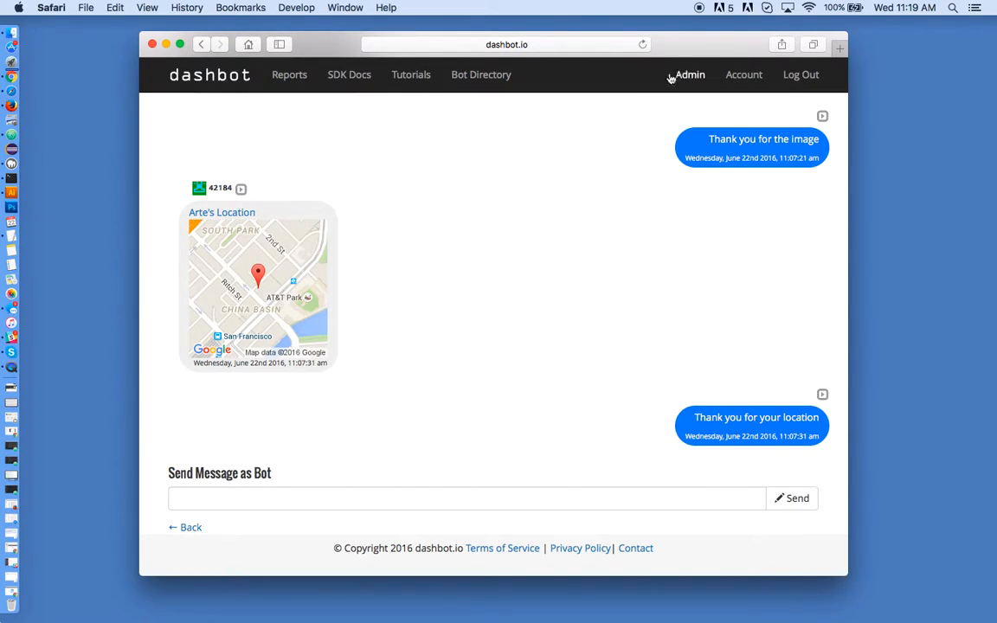